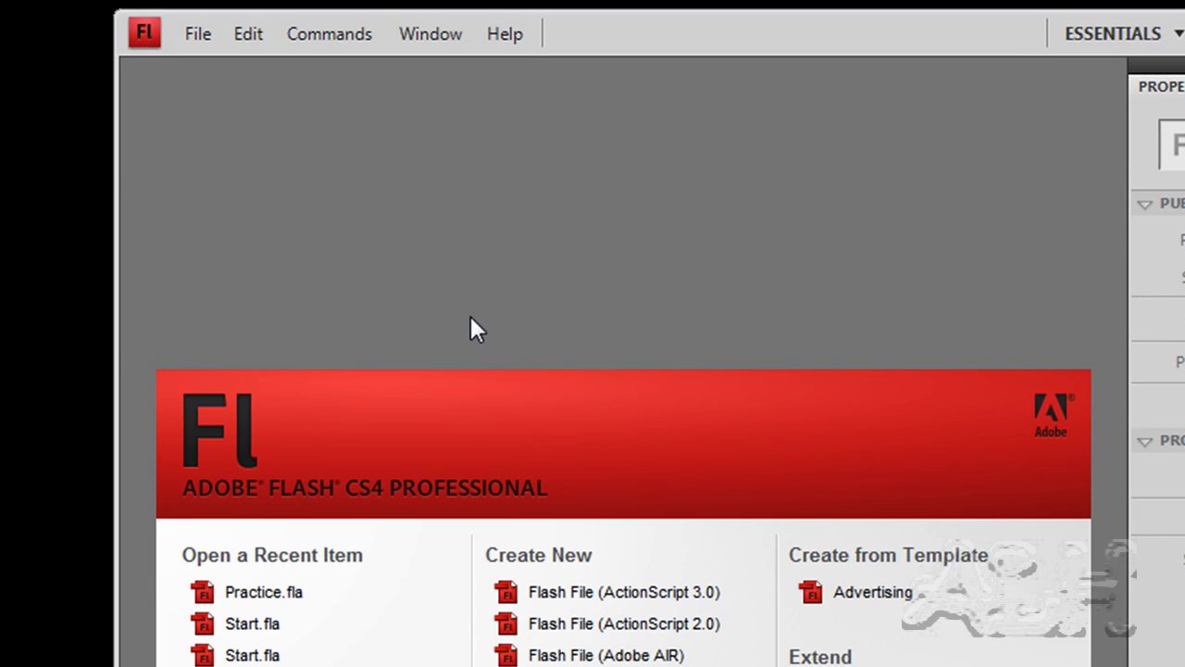
- Open Start.fla from the start screen and save a copy as Practice.fla
left_click(196, 33)
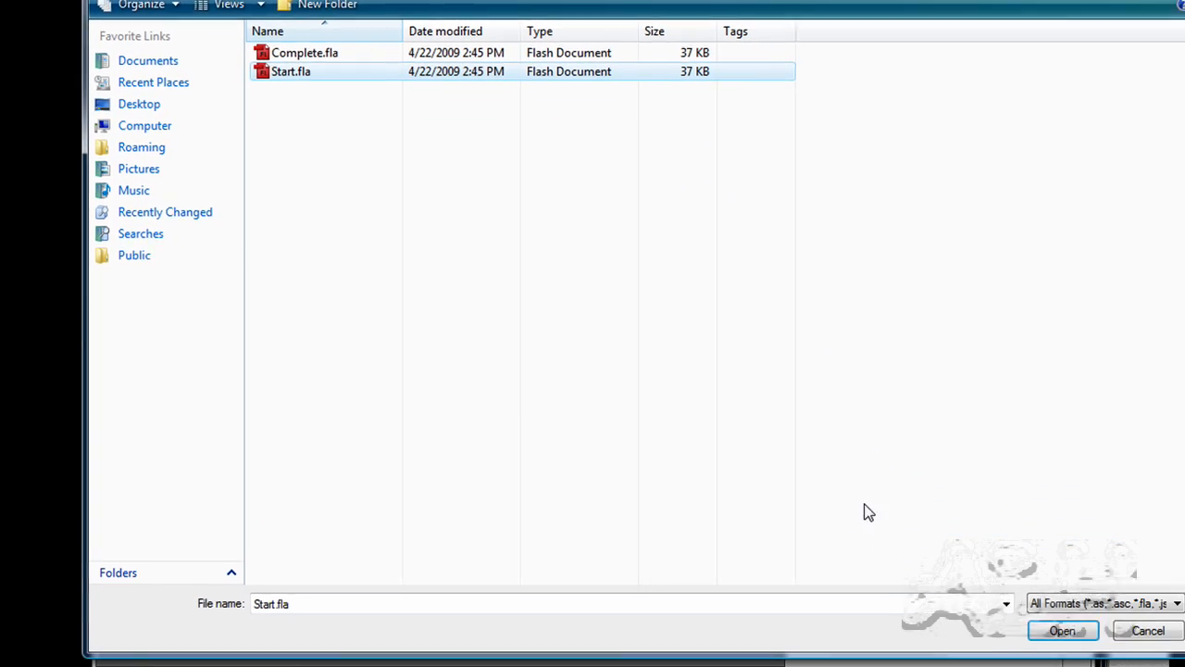
left_click(219, 30)
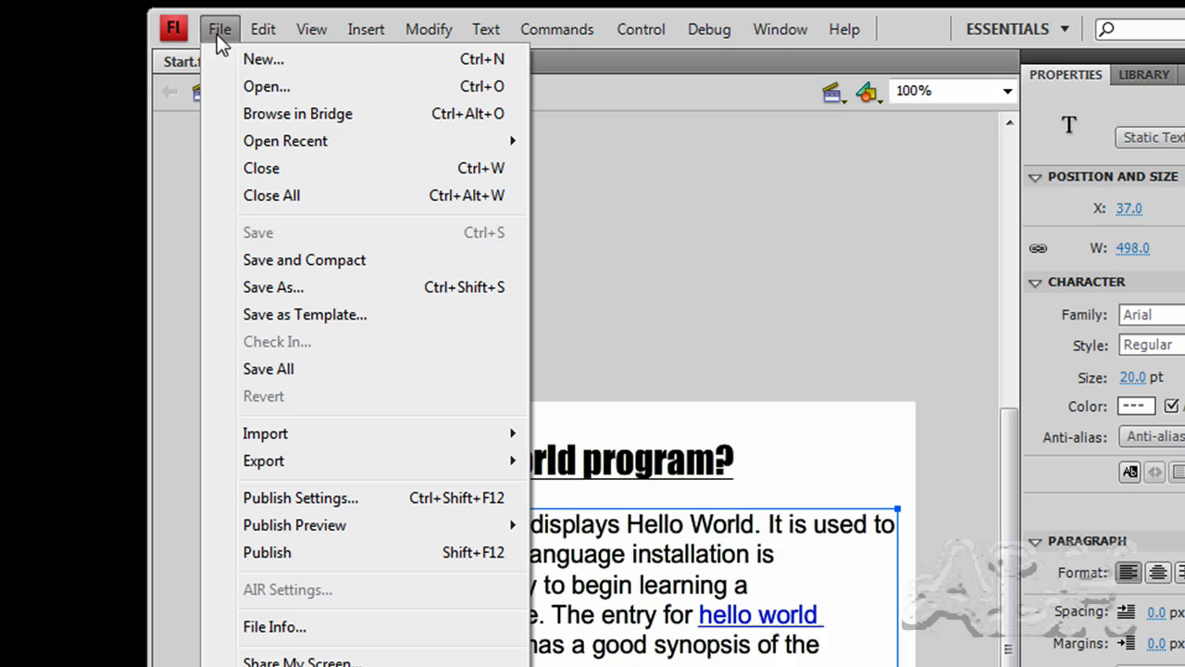
left_click(274, 288)
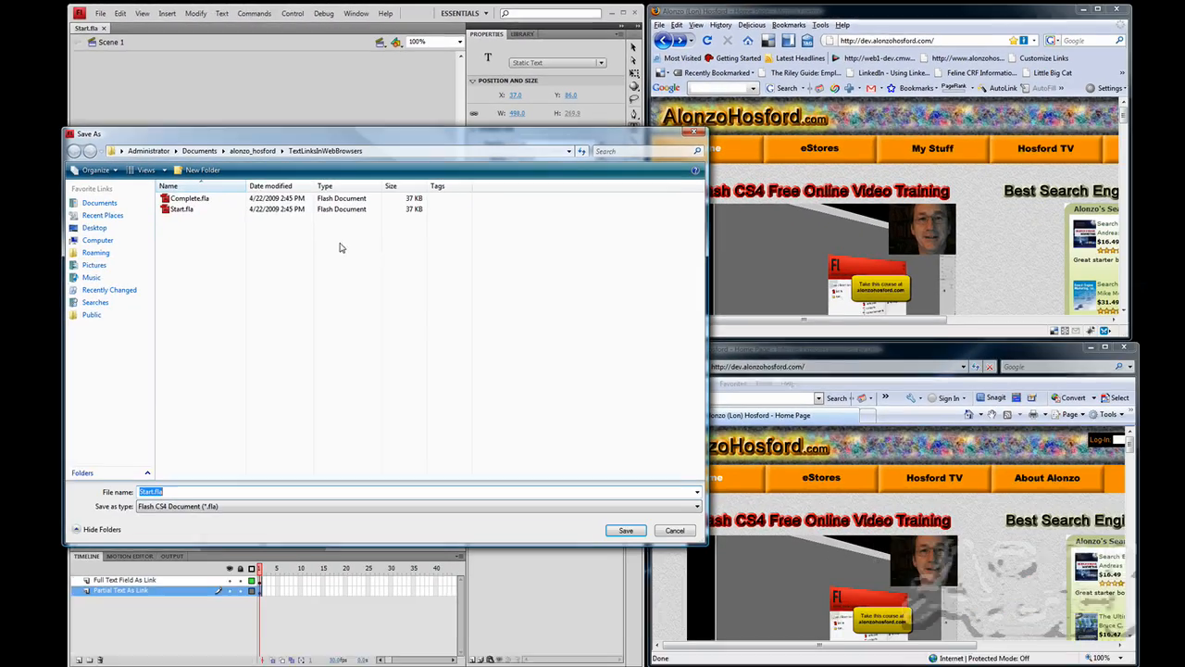
type("Pr")
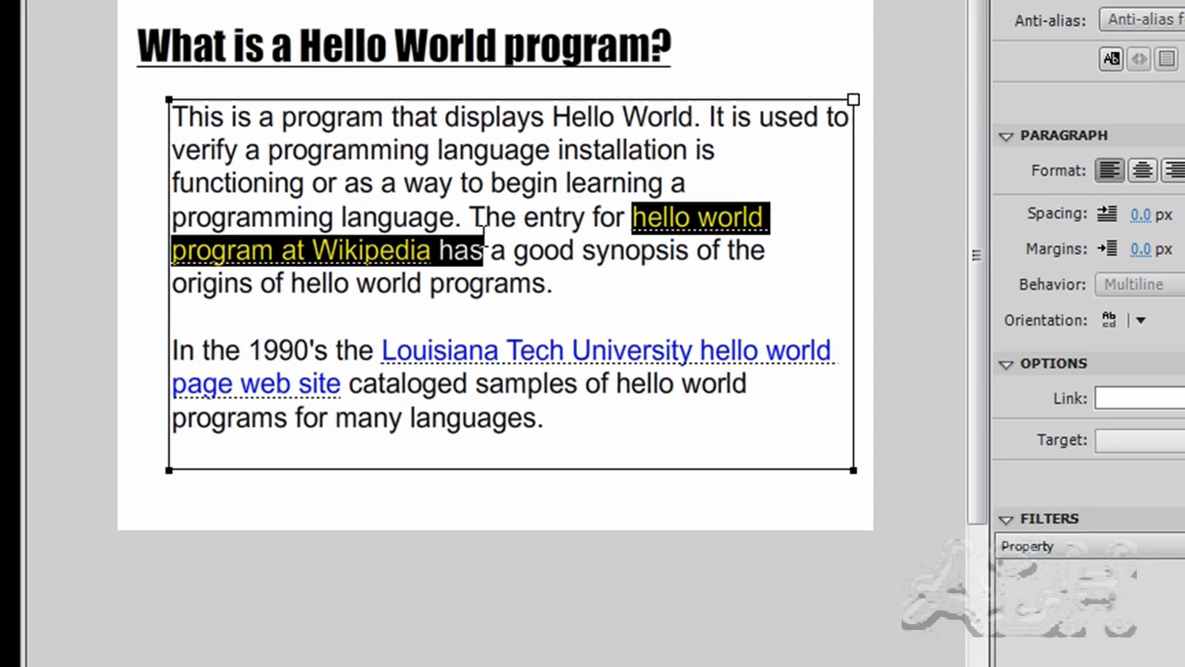
scroll("down", 3)
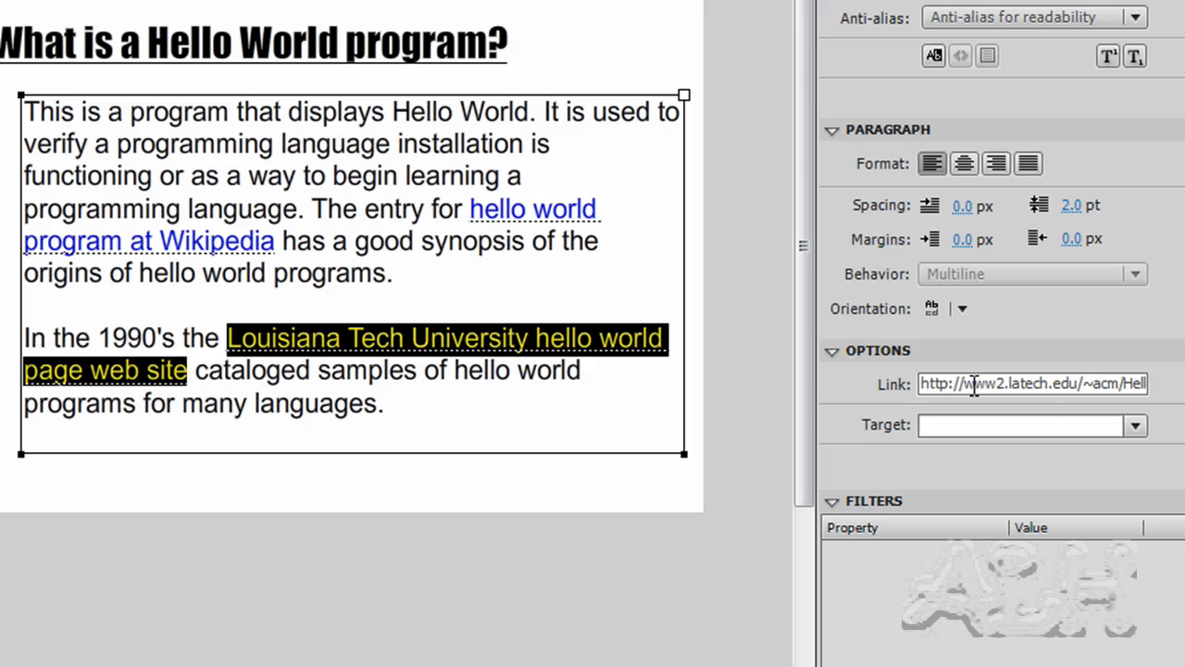
- Review the Practice.swf and Practice.html outputs in Publish Settings, cancelling without changes
left_click(62, 21)
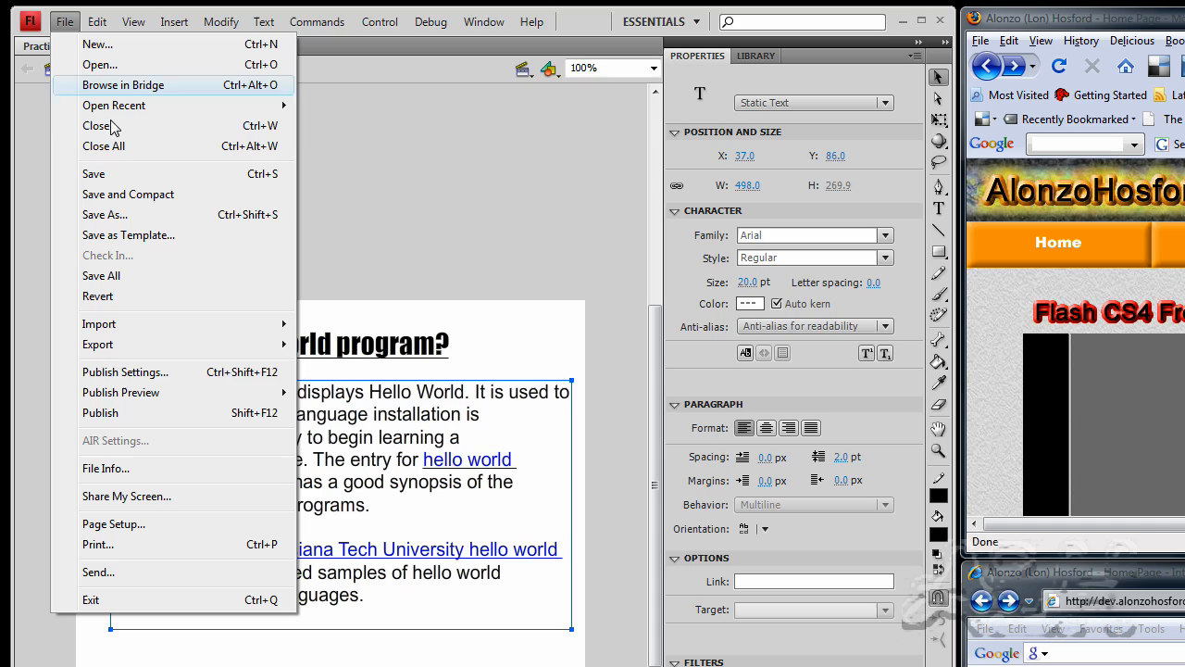
left_click(126, 373)
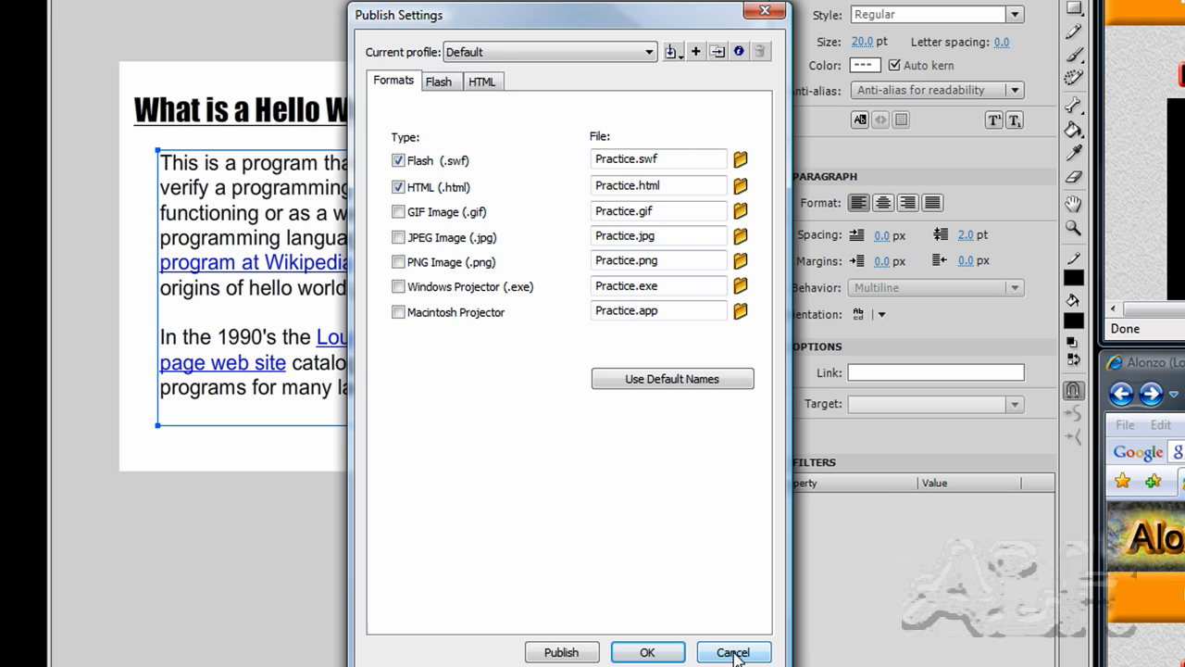
left_click(733, 652)
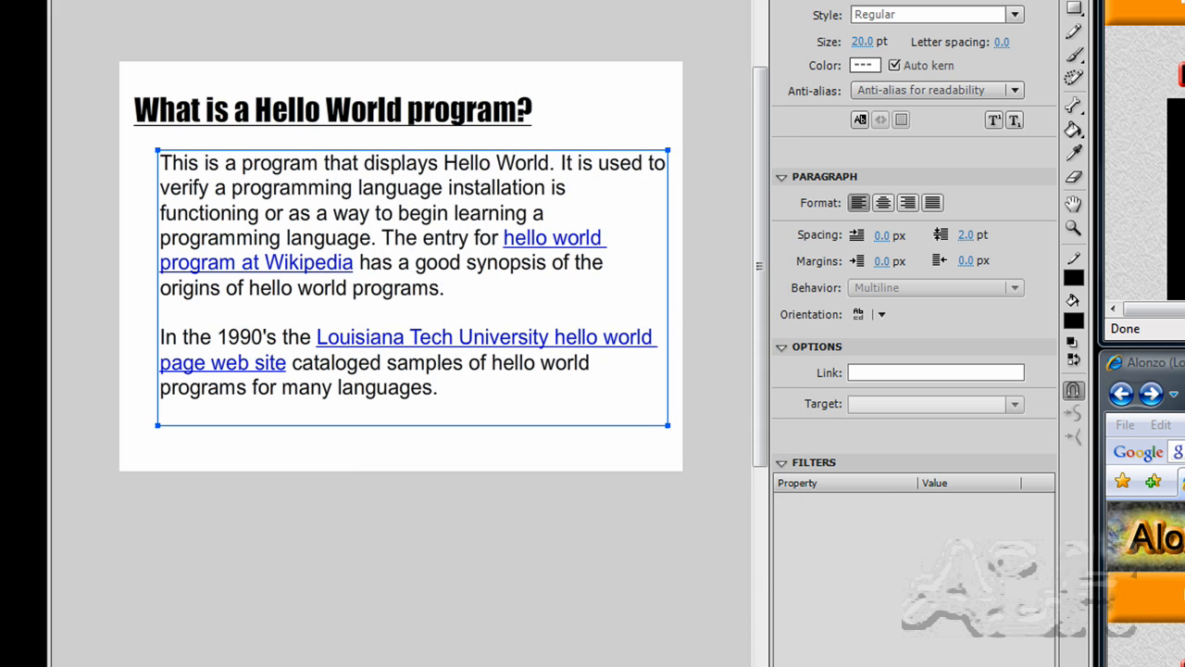
left_click(250, 33)
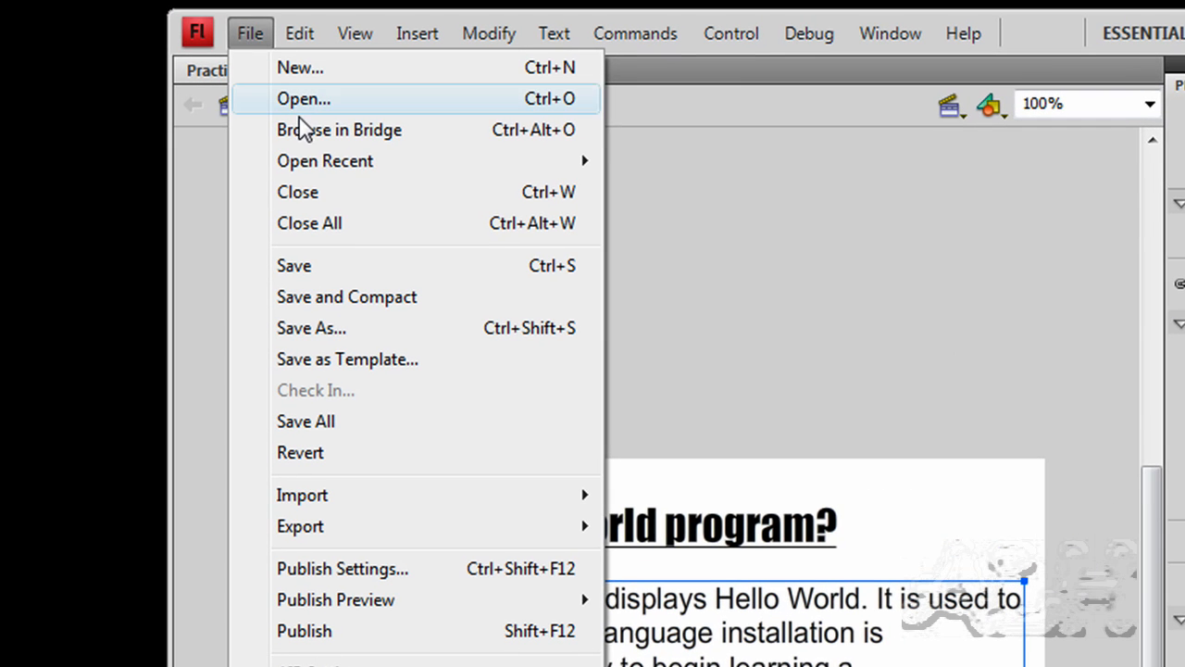
mouse_move(335, 507)
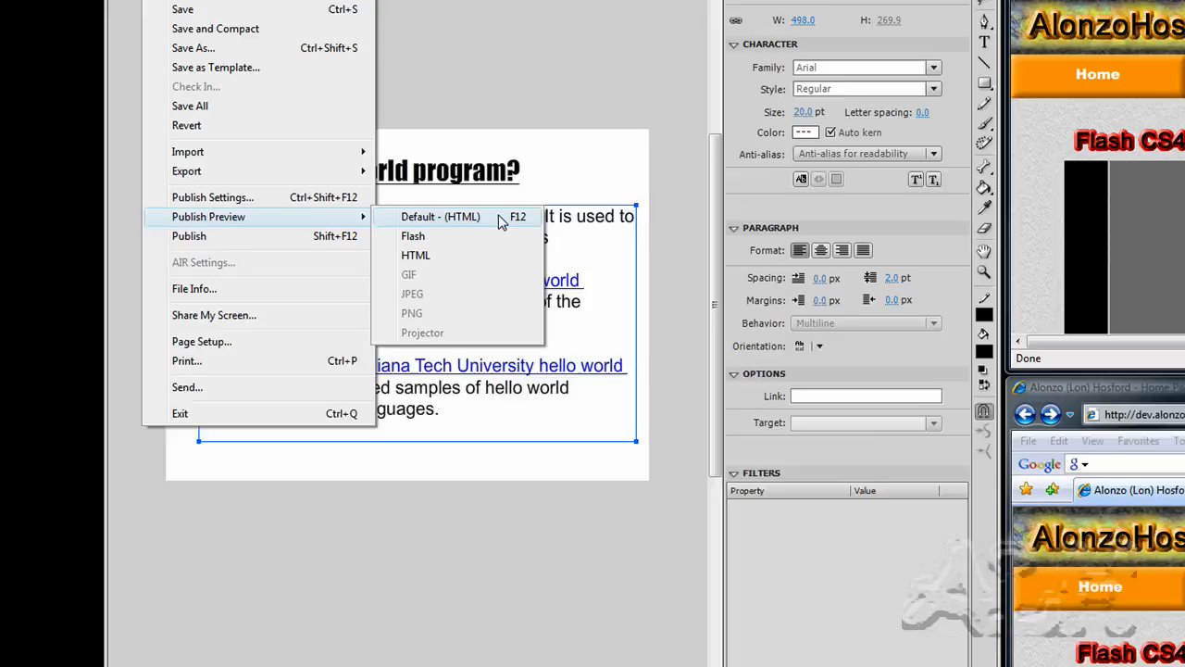
- Preview the Practice movie as a Default (HTML) page in Firefox
left_click(441, 215)
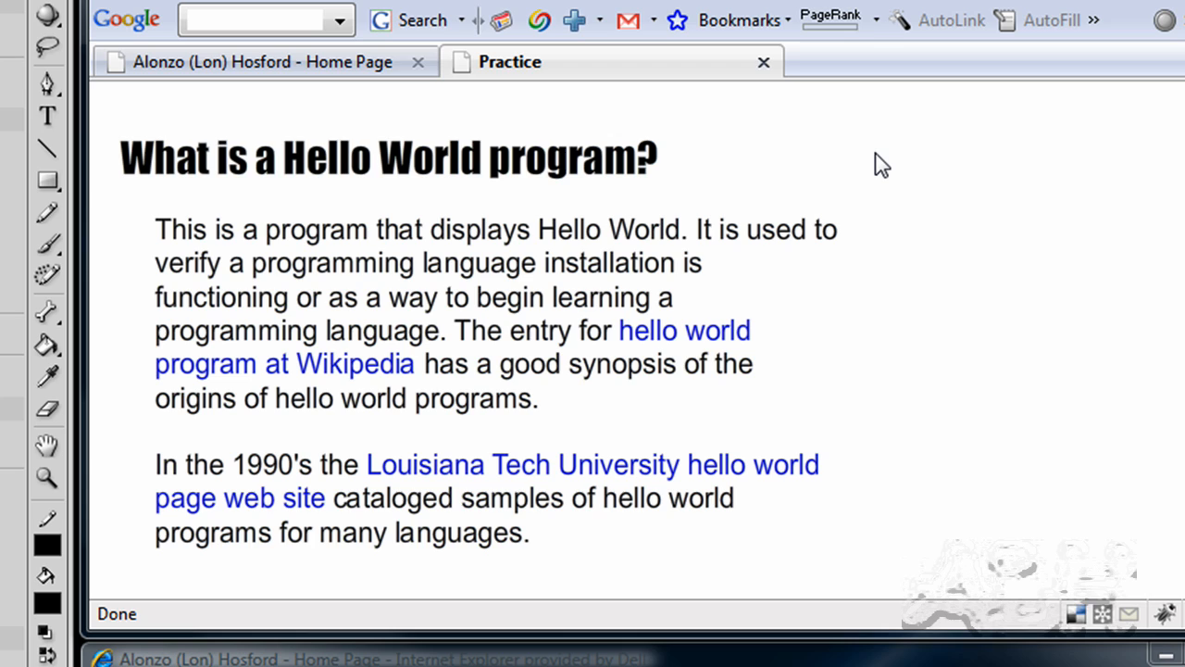
mouse_move(419, 133)
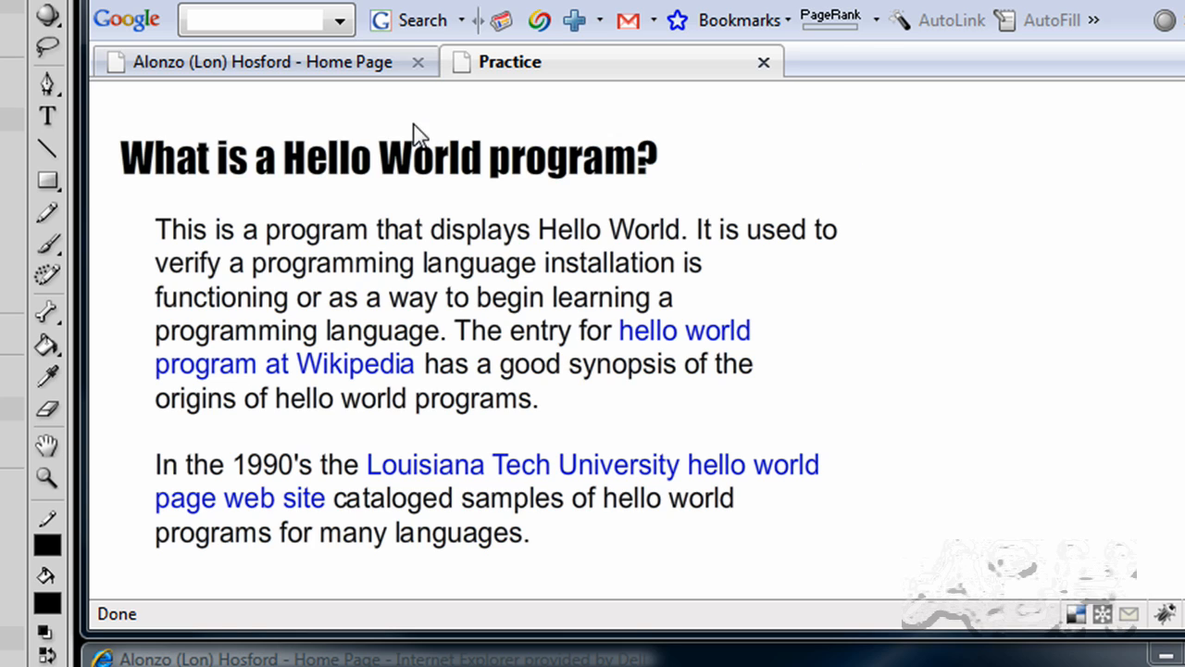
mouse_move(396, 166)
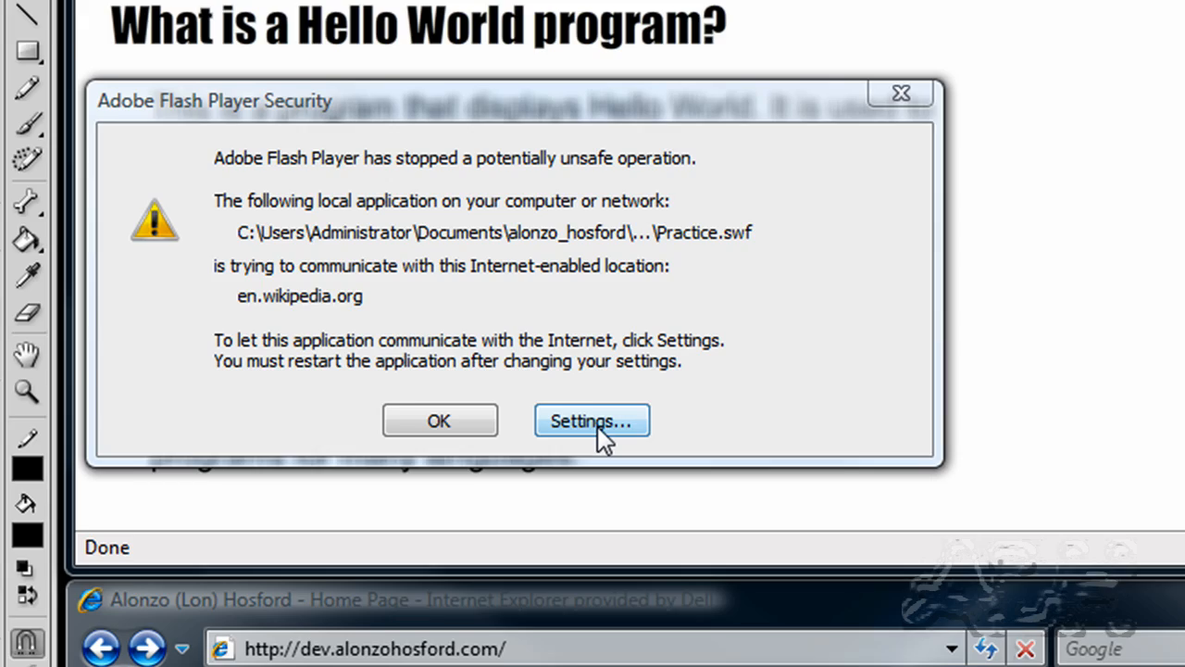
- Add the Practice.swf path as a trusted location in Flash Player global security settings
left_click(590, 421)
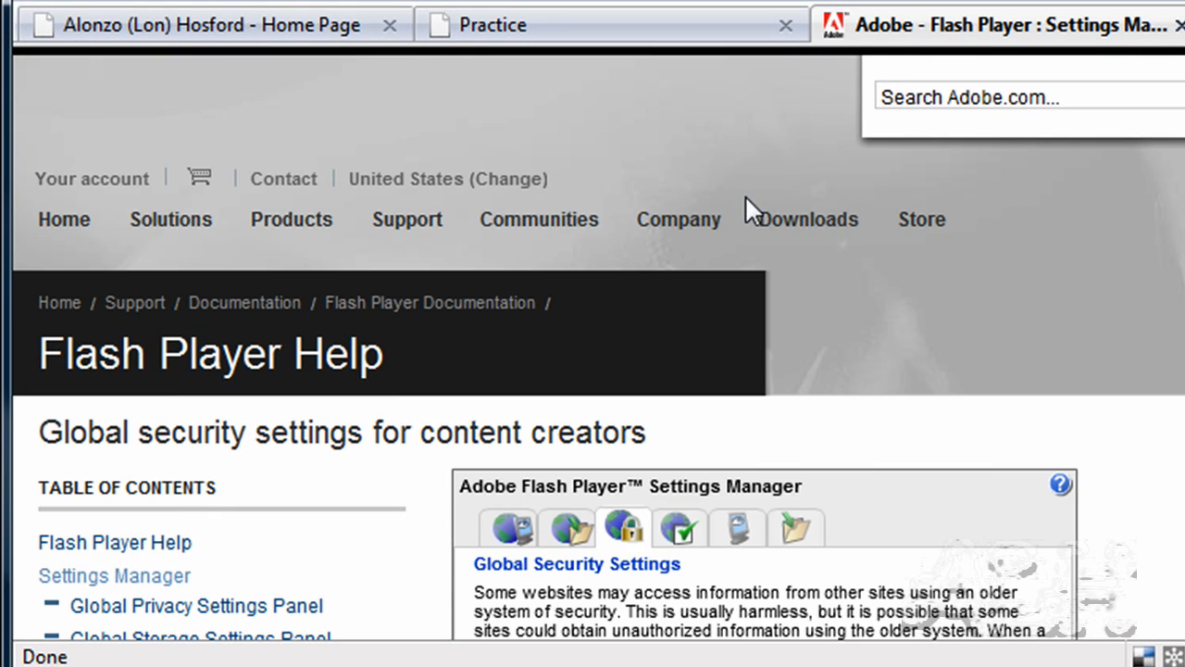
scroll("down", 3)
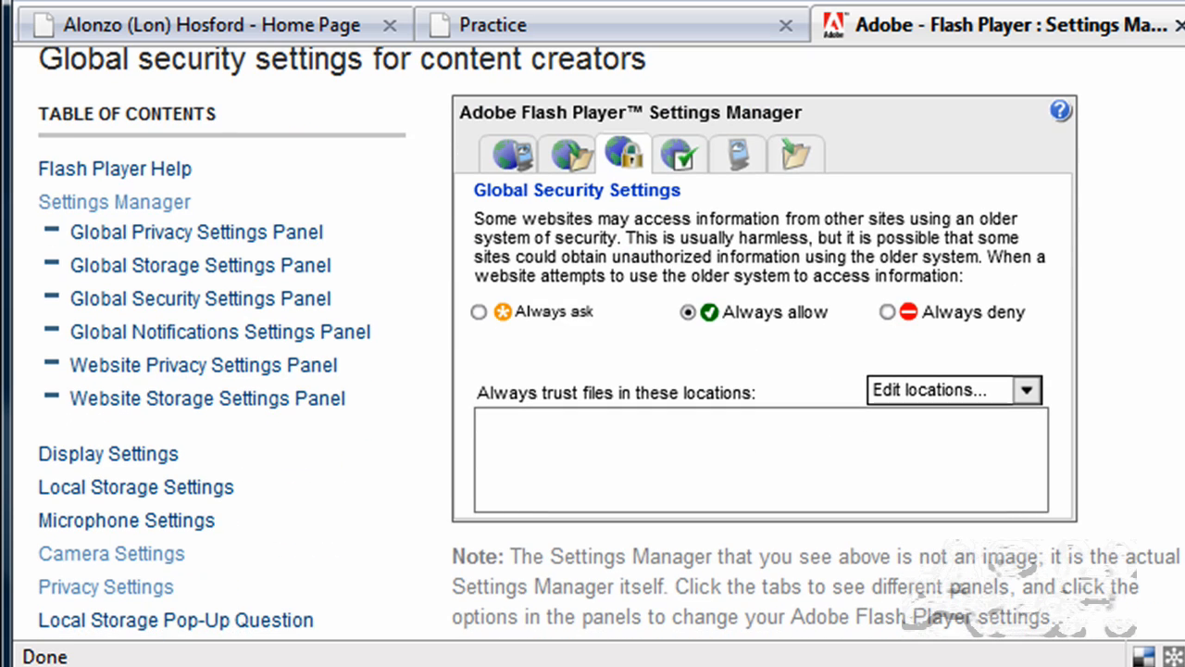
mouse_move(887, 263)
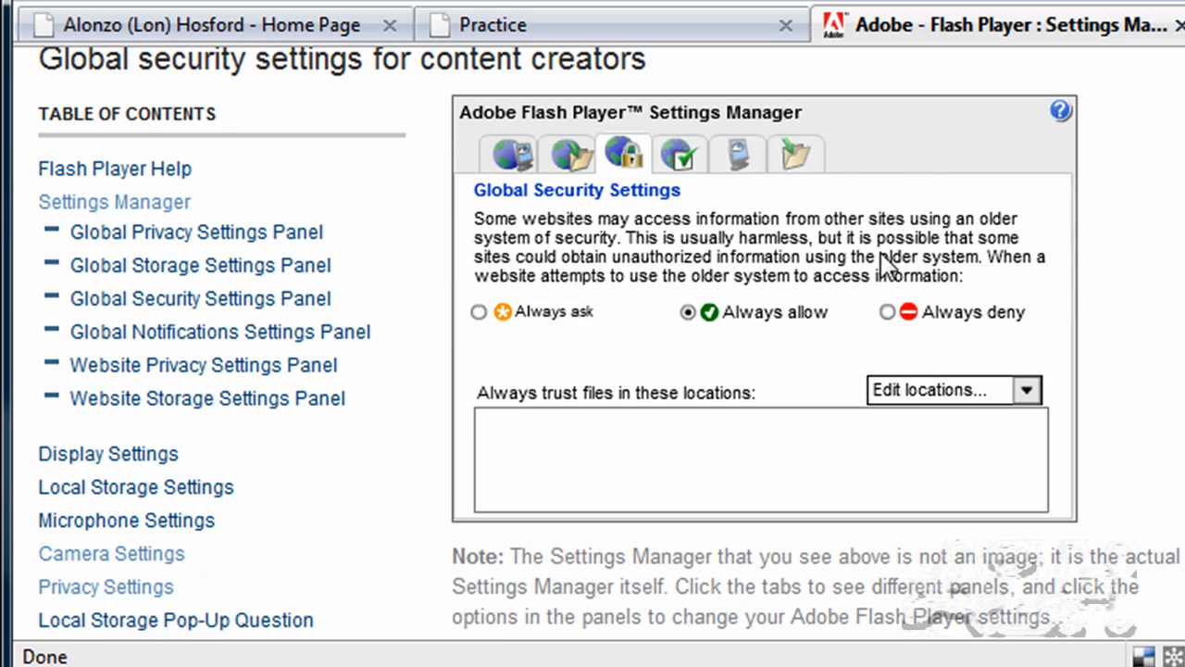
mouse_move(776, 248)
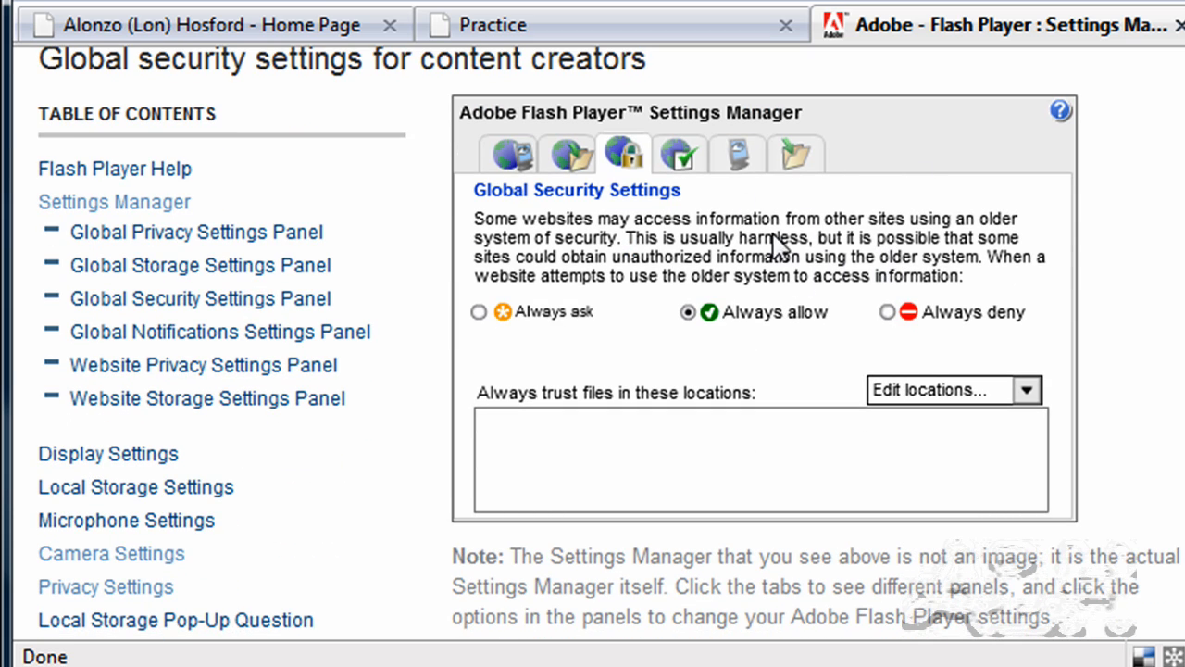
mouse_move(935, 240)
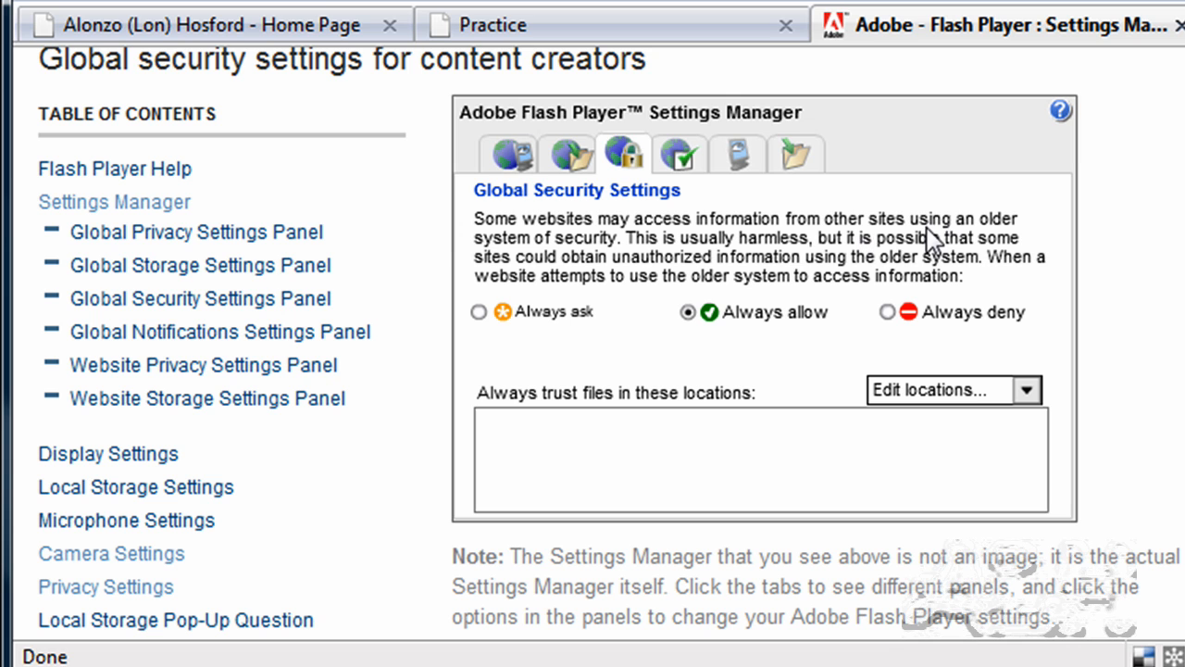
mouse_move(811, 355)
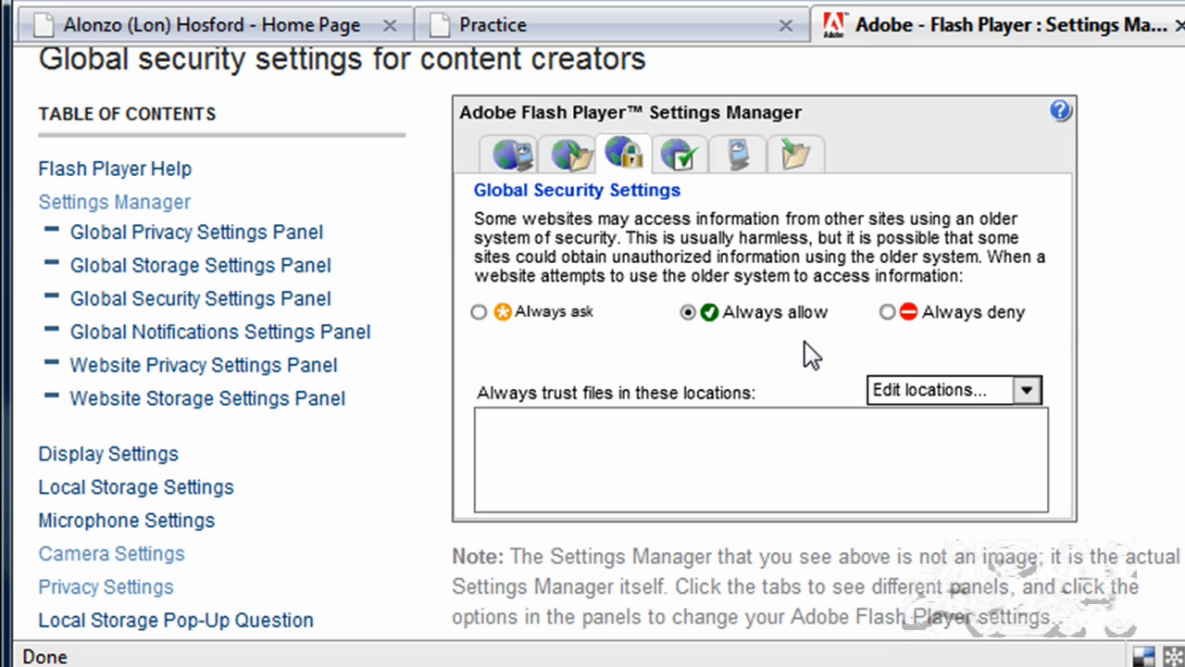
left_click(1026, 389)
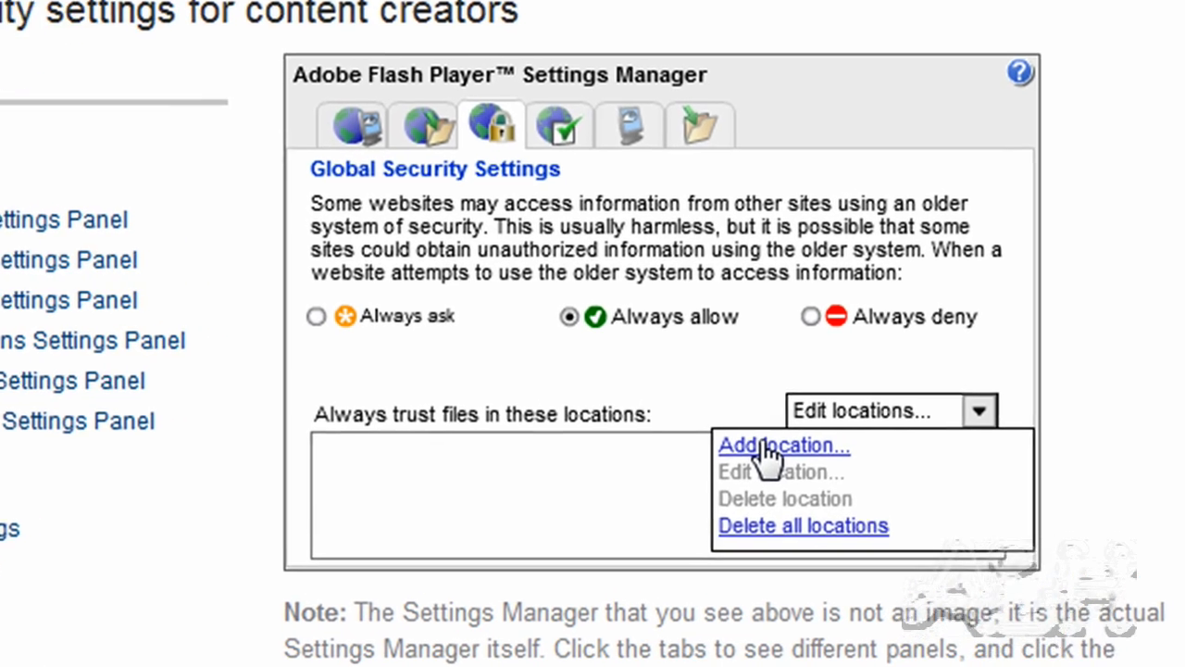
left_click(781, 445)
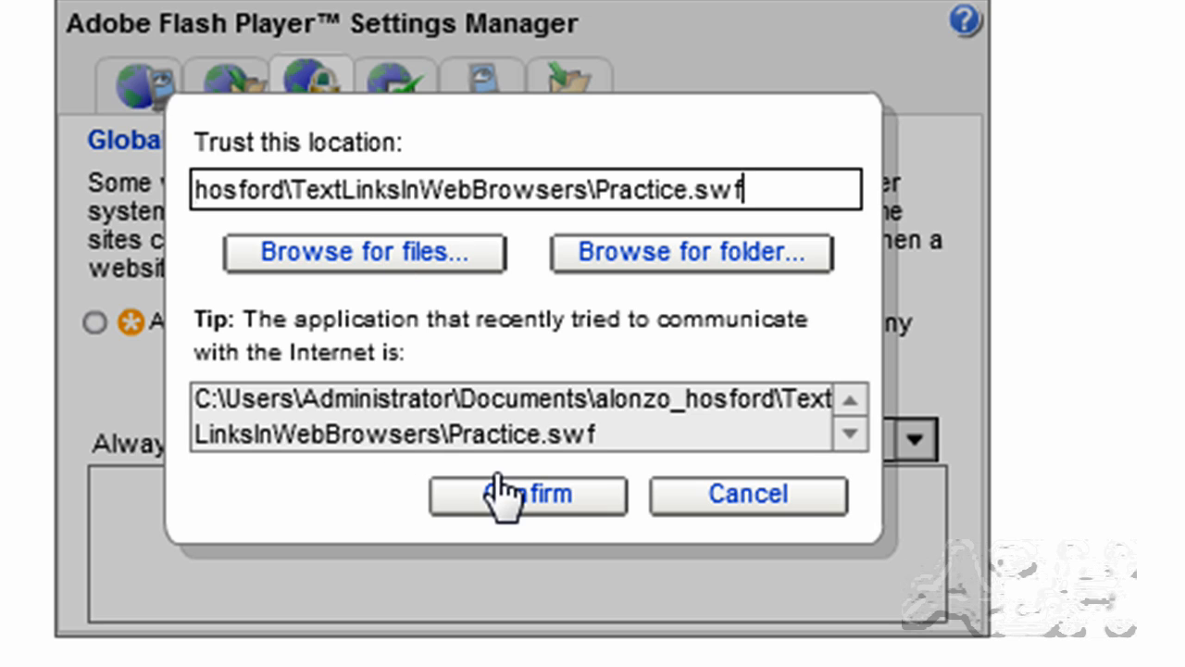
left_click(526, 496)
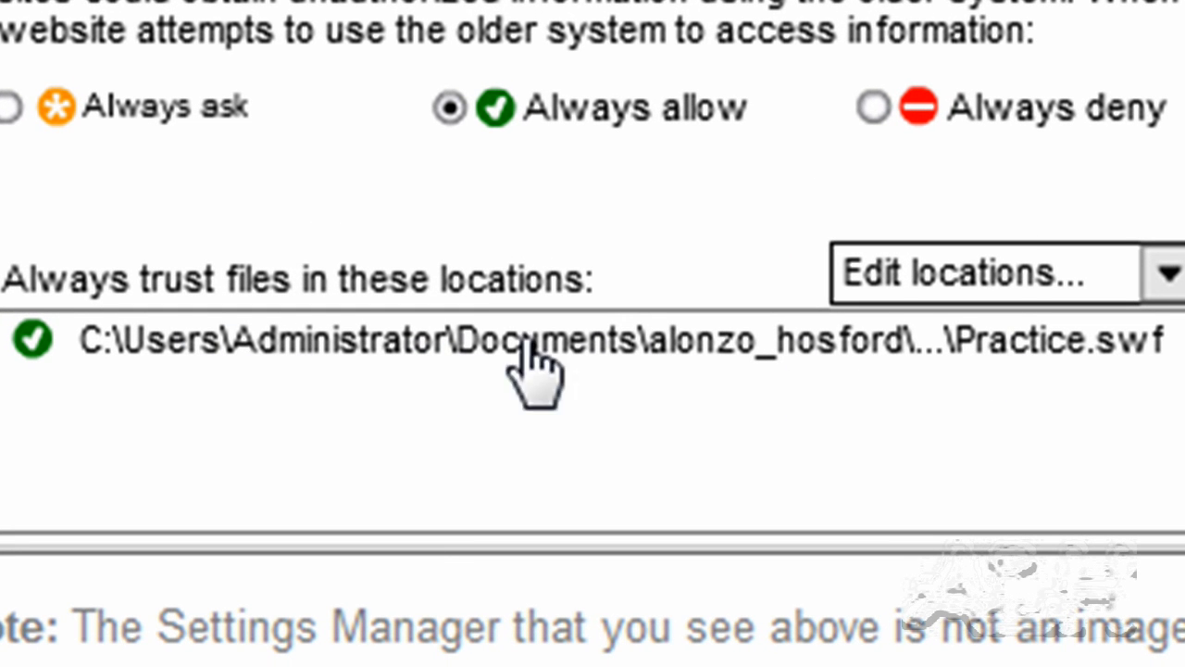
mouse_move(226, 370)
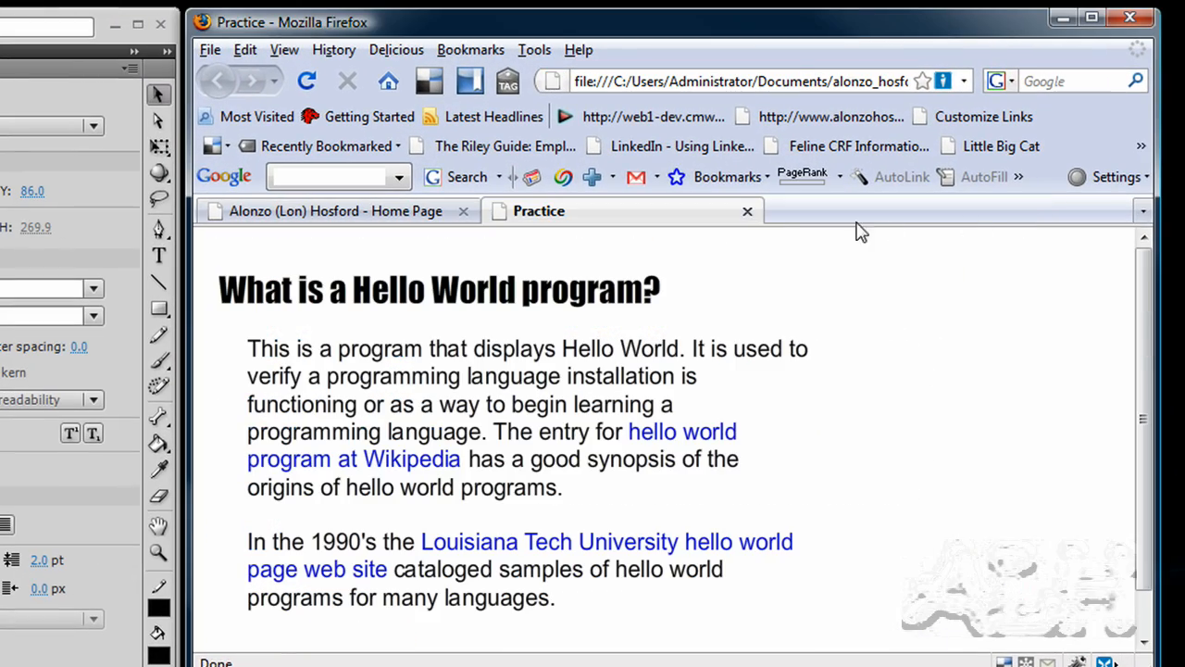
mouse_move(748, 211)
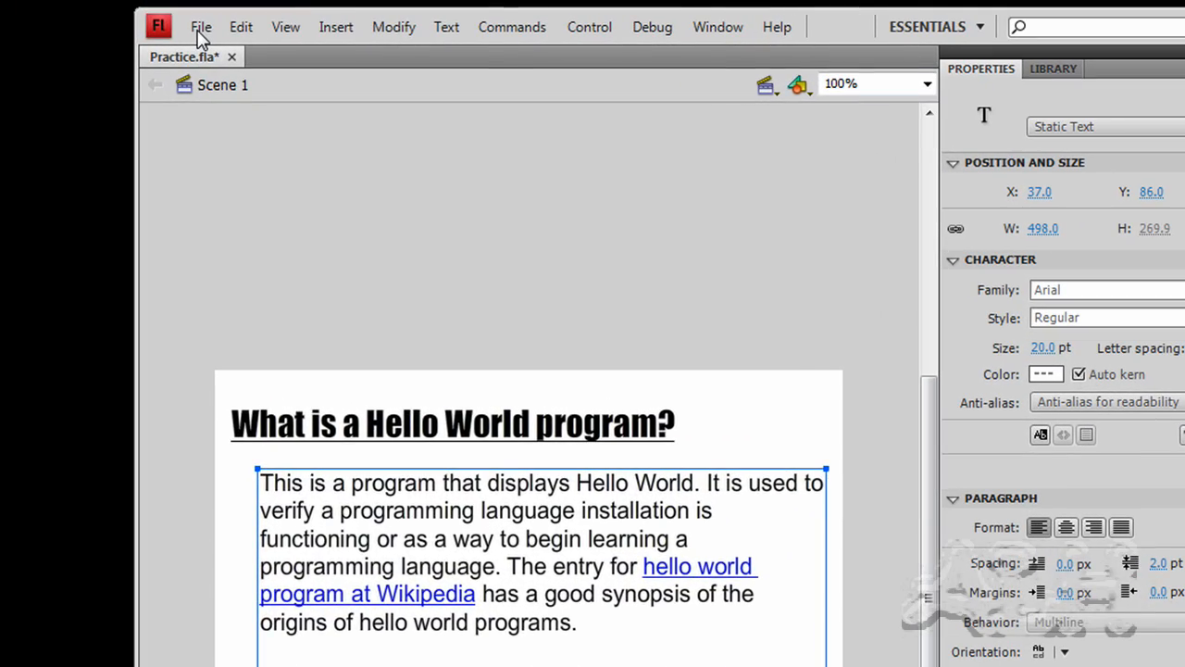
- Publish a fresh Default (HTML) preview of Practice in Firefox
left_click(200, 26)
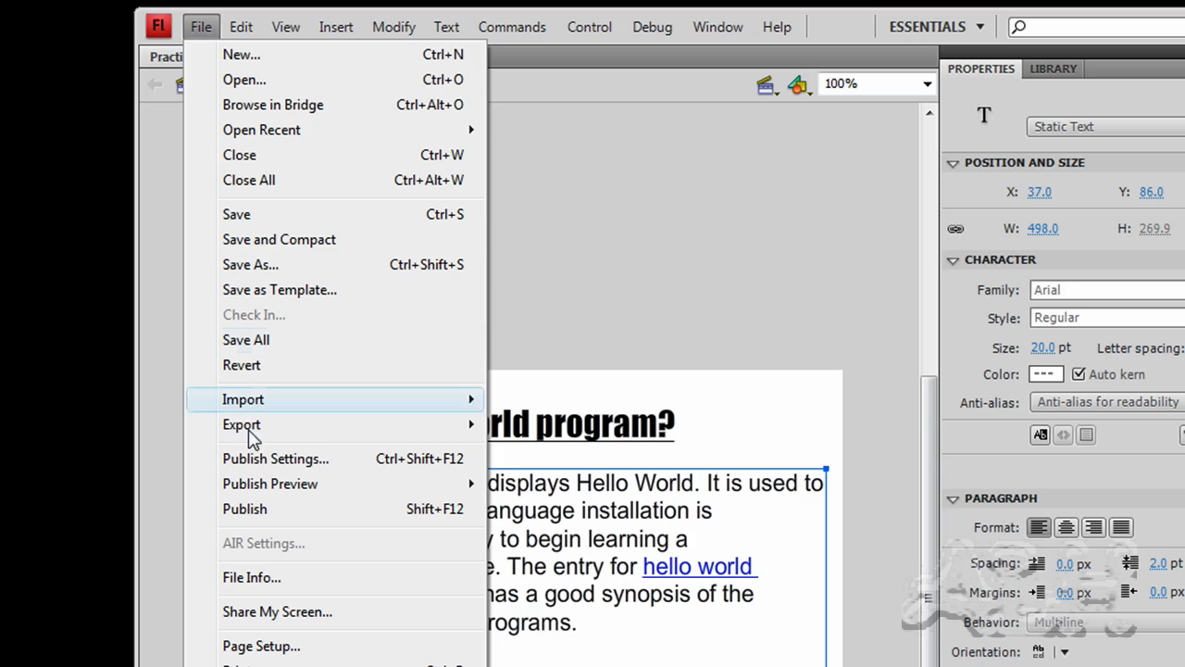
mouse_move(270, 483)
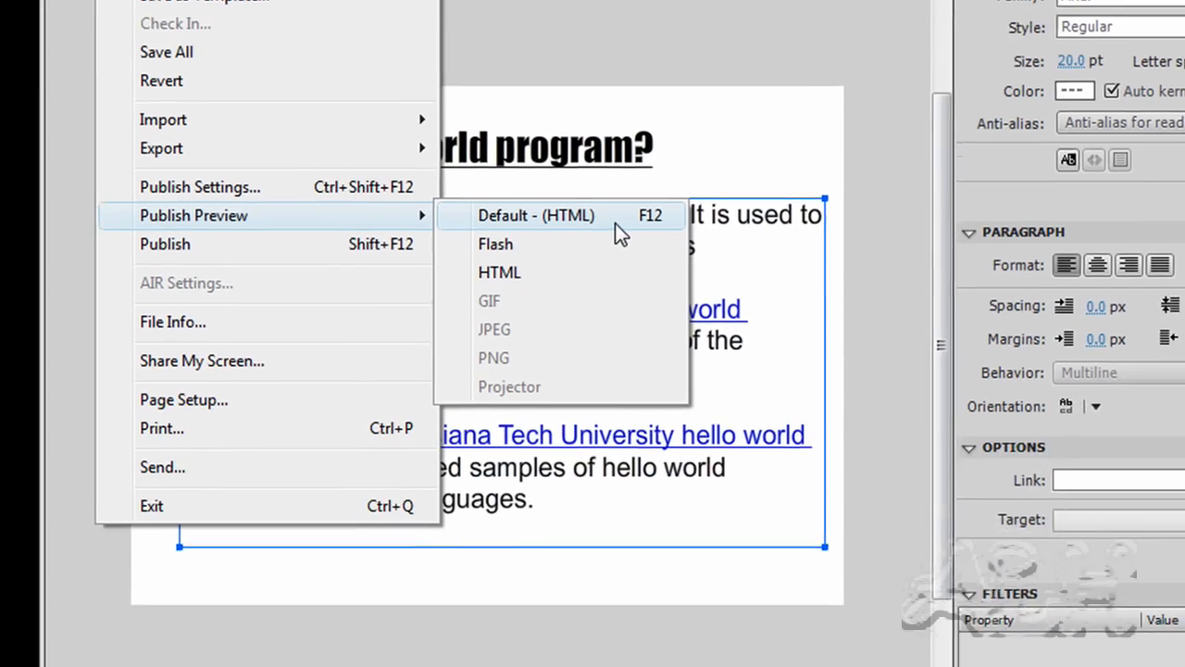
left_click(536, 215)
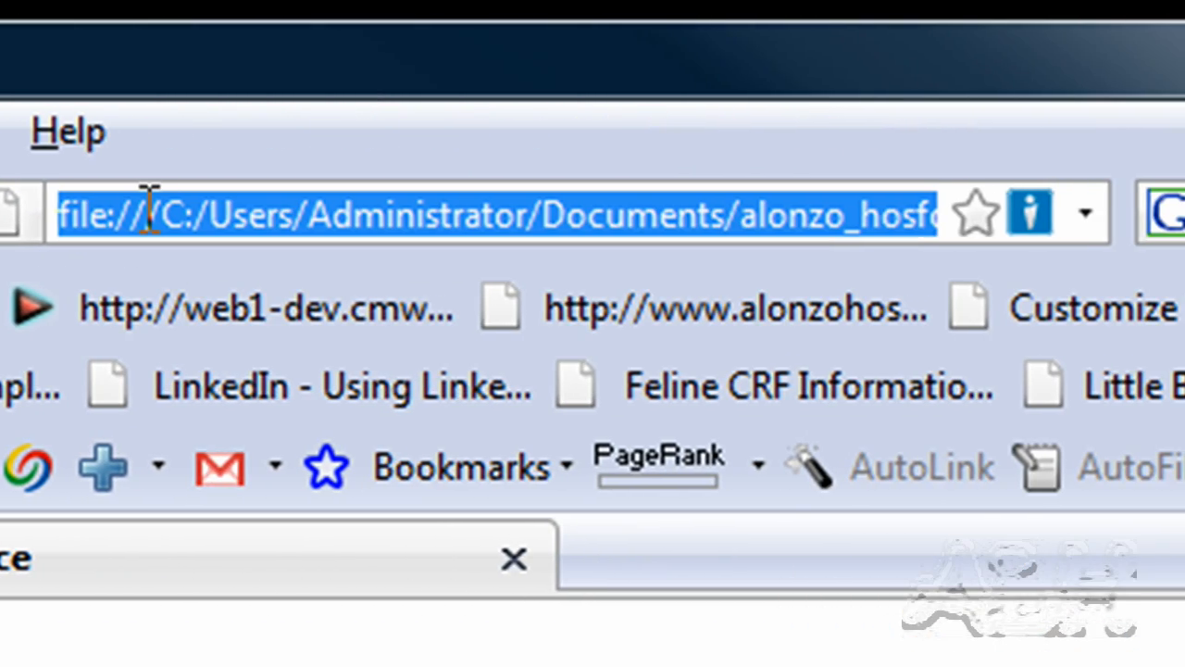
- Copy the local file:// address of the Practice page from the Firefox address bar
right_click(148, 213)
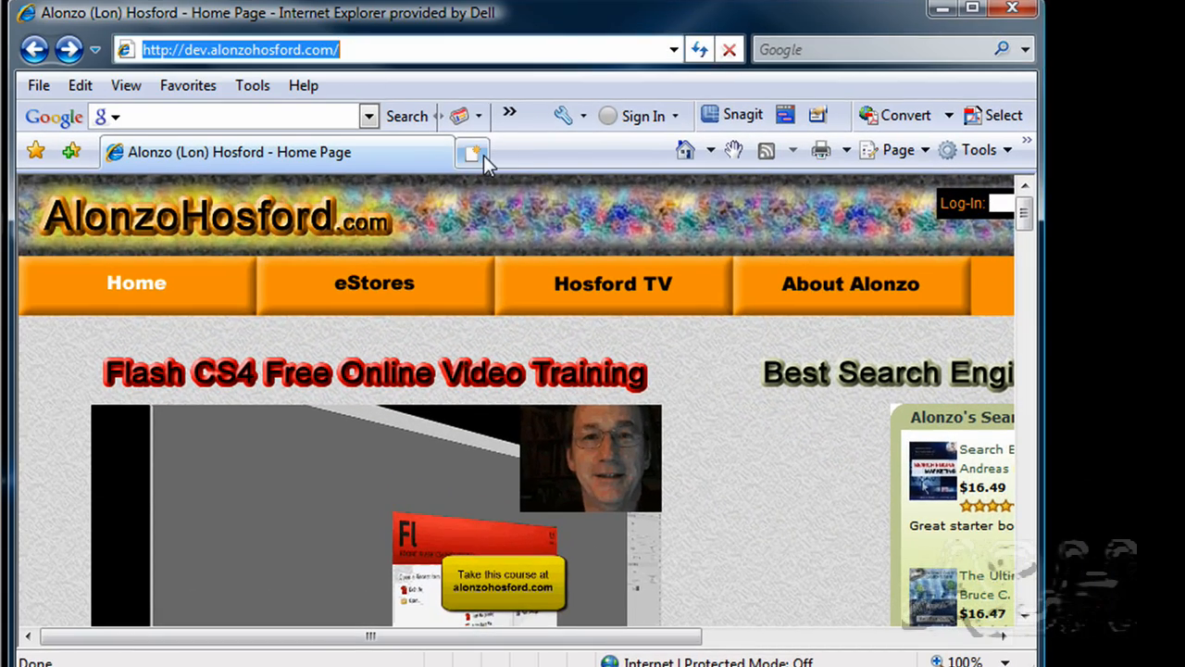
- Load Practice.html in a new Internet Explorer tab and allow its active content to run
left_click(470, 151)
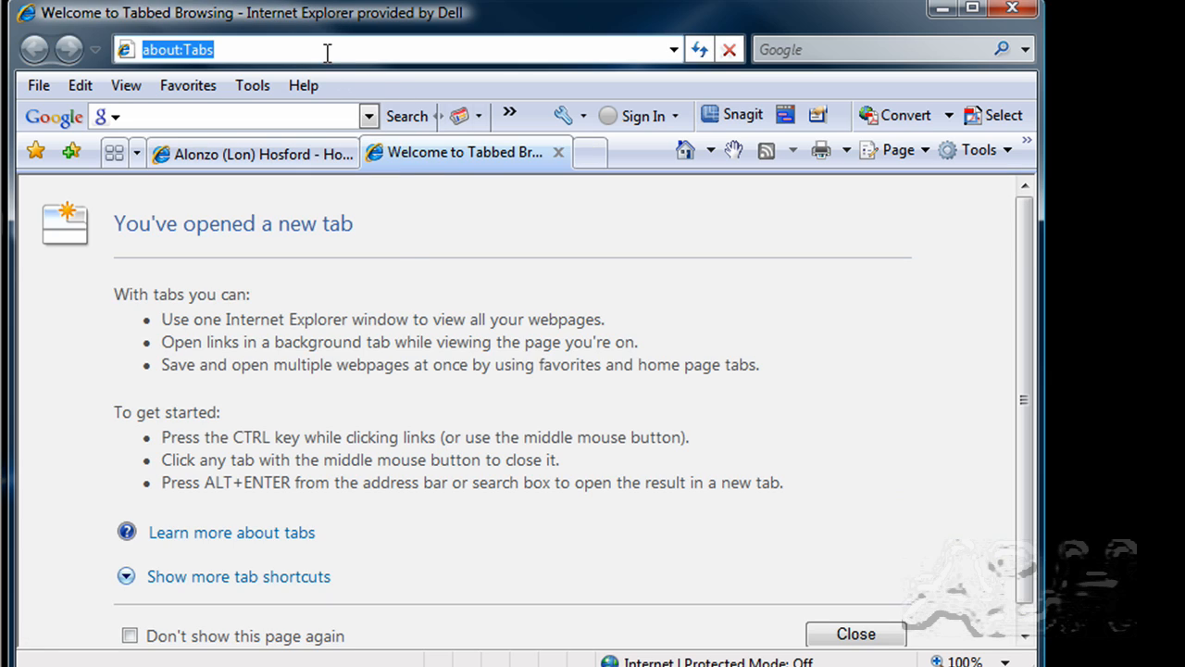
type("Administrator/Documents/alonzo_hosford/TextLinksInWebBrowsers/Practice.html")
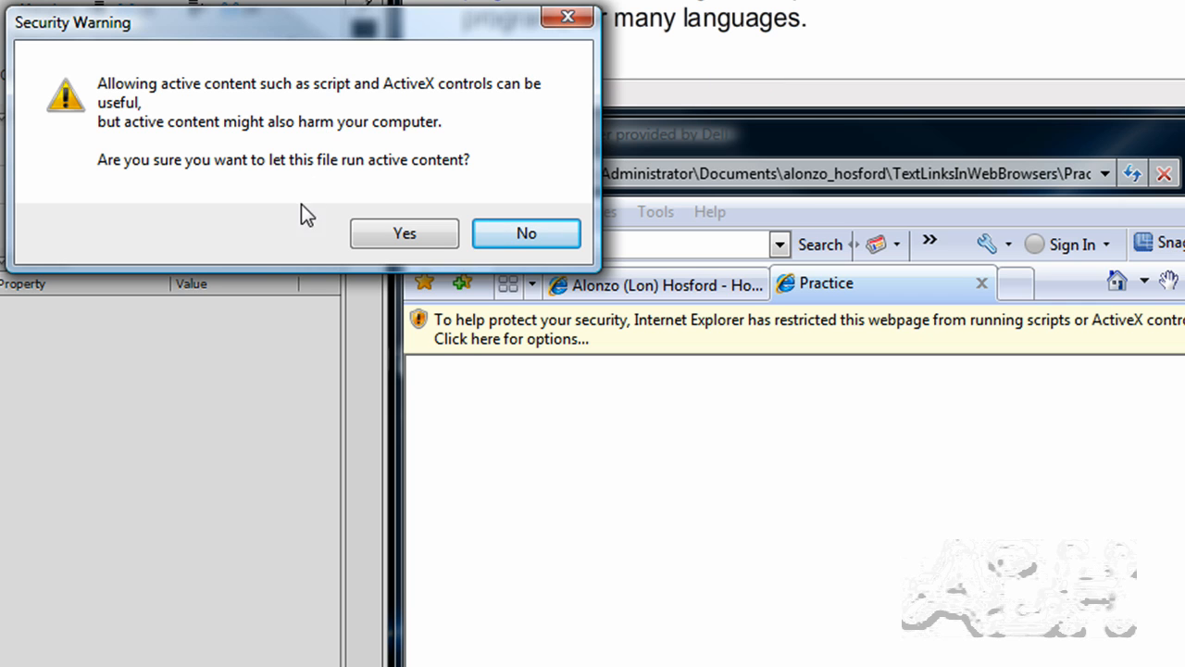
mouse_move(475, 165)
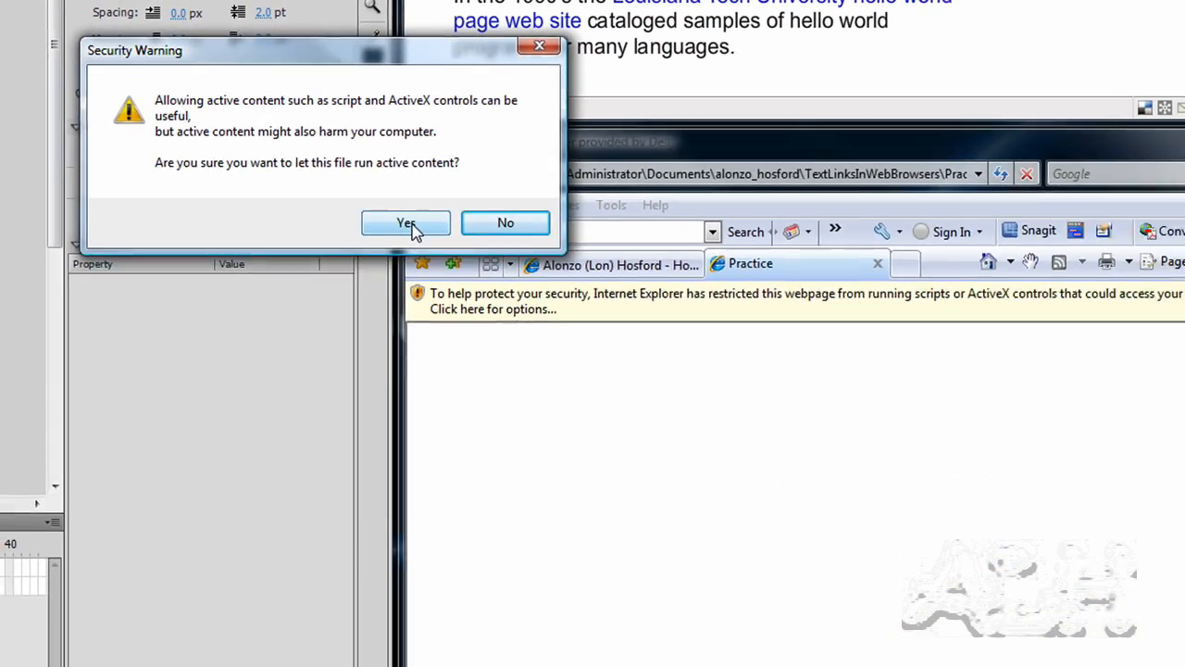
left_click(405, 222)
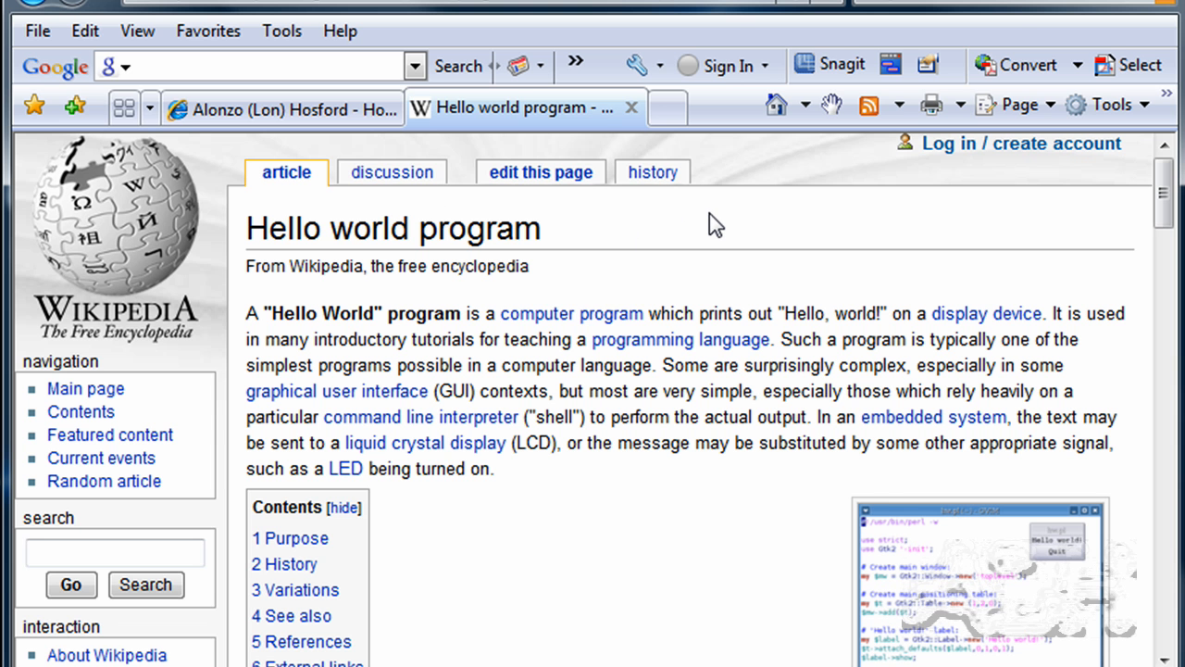
mouse_move(737, 163)
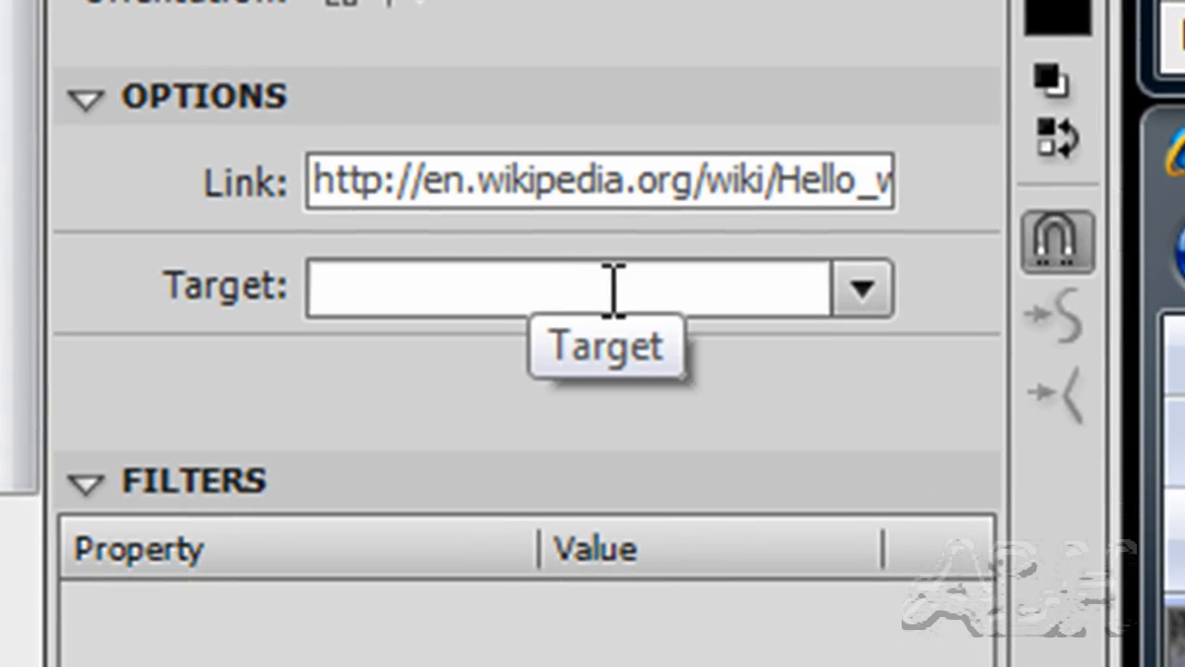
mouse_move(874, 311)
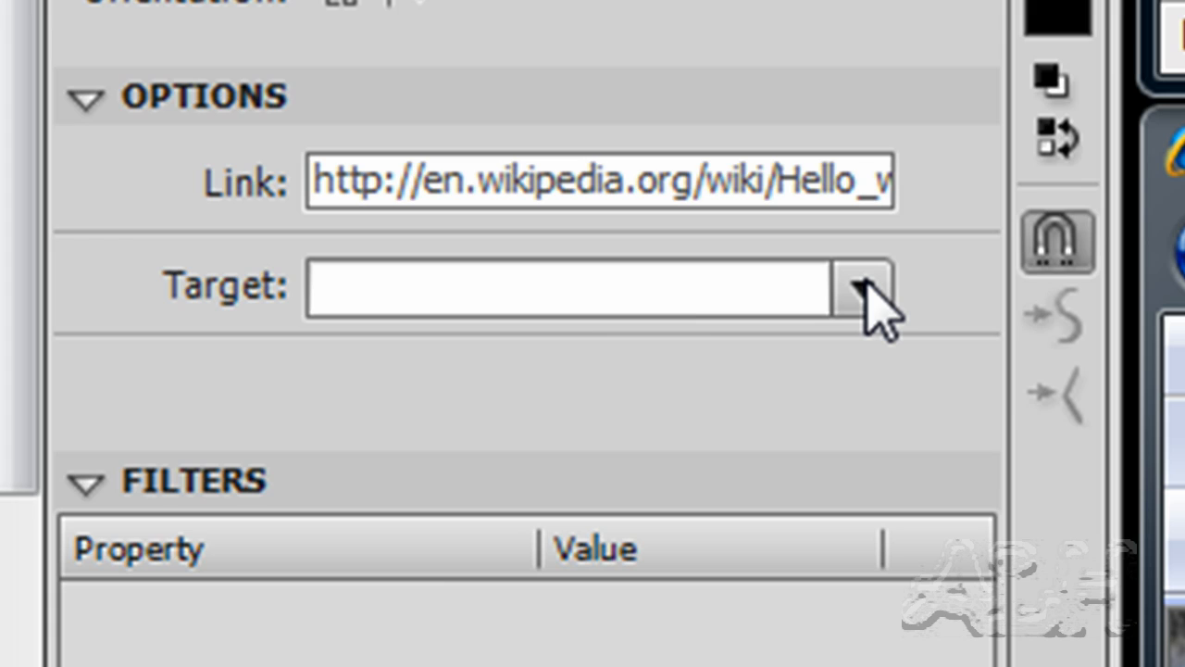
- Set the link target to _blank for the Wikipedia link and the paragraph text
left_click(861, 285)
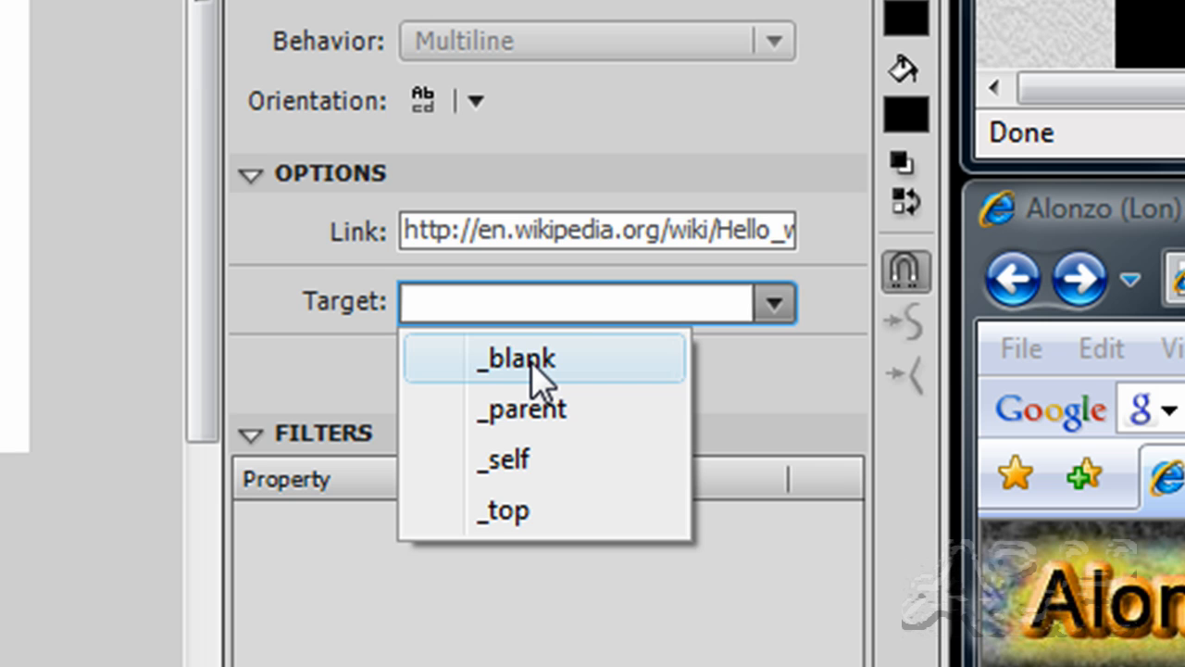
left_click(515, 359)
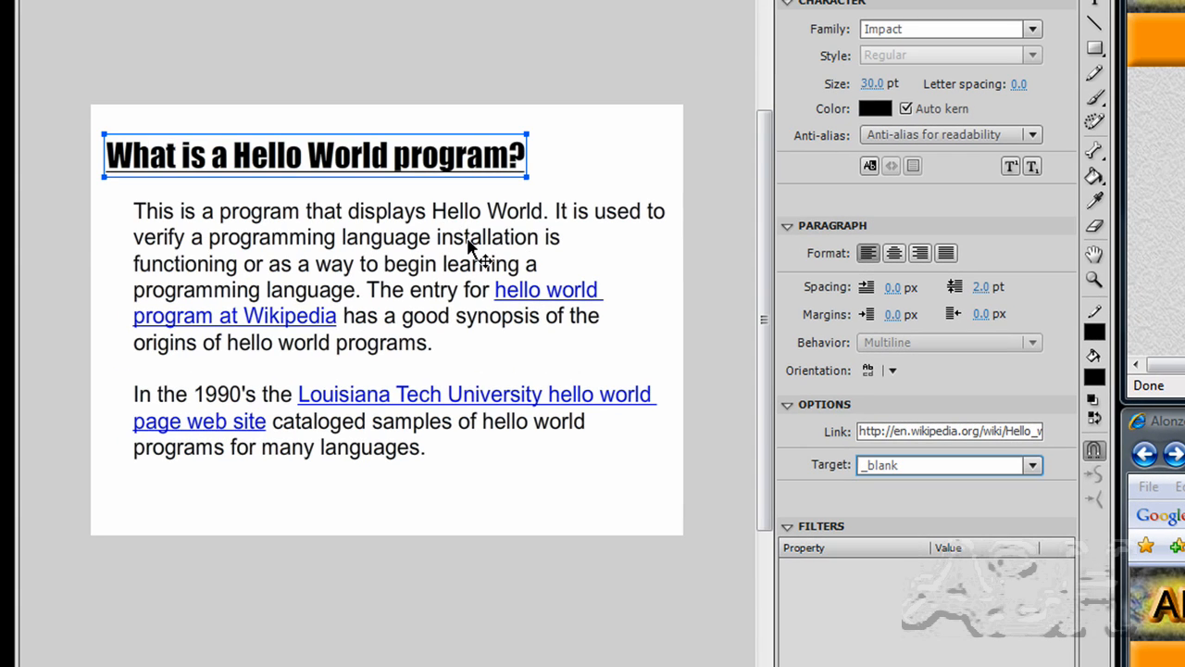
left_click(398, 277)
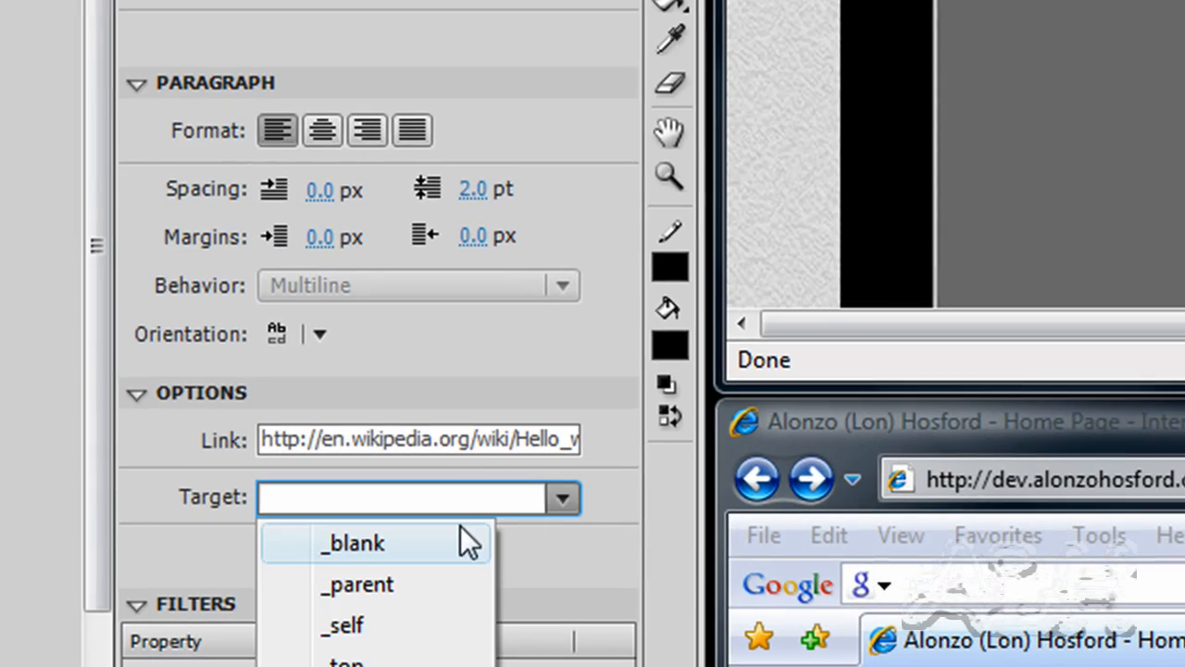
left_click(350, 543)
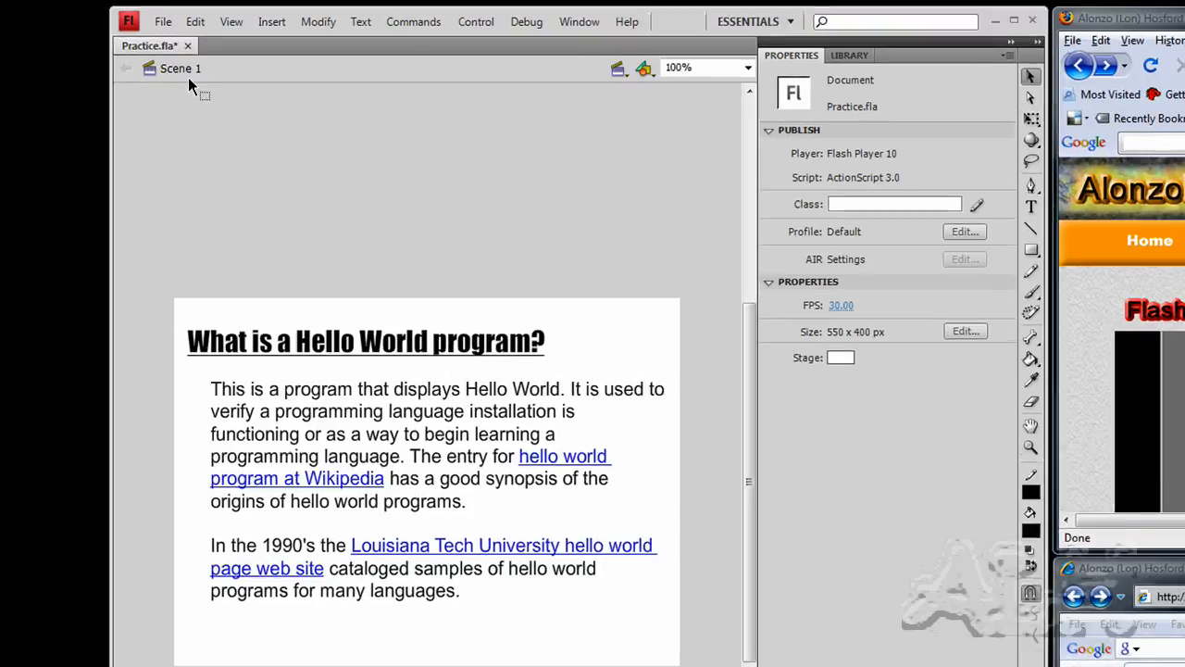
- Run a Default (HTML) publish preview of the updated Practice movie
left_click(162, 22)
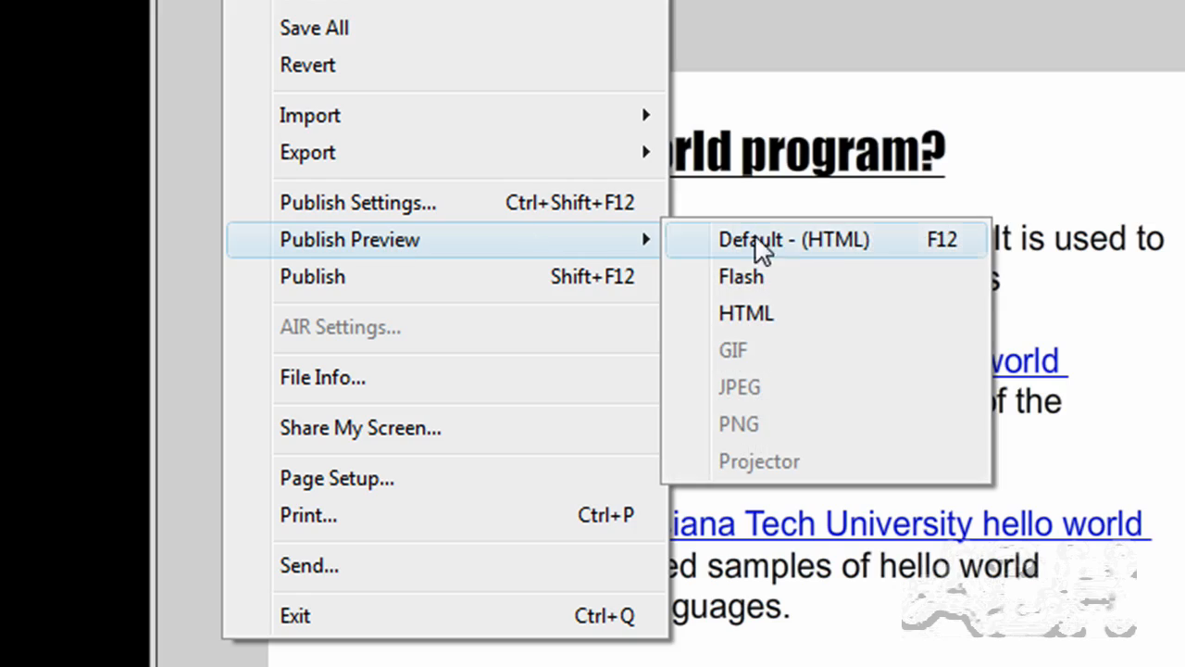
left_click(792, 239)
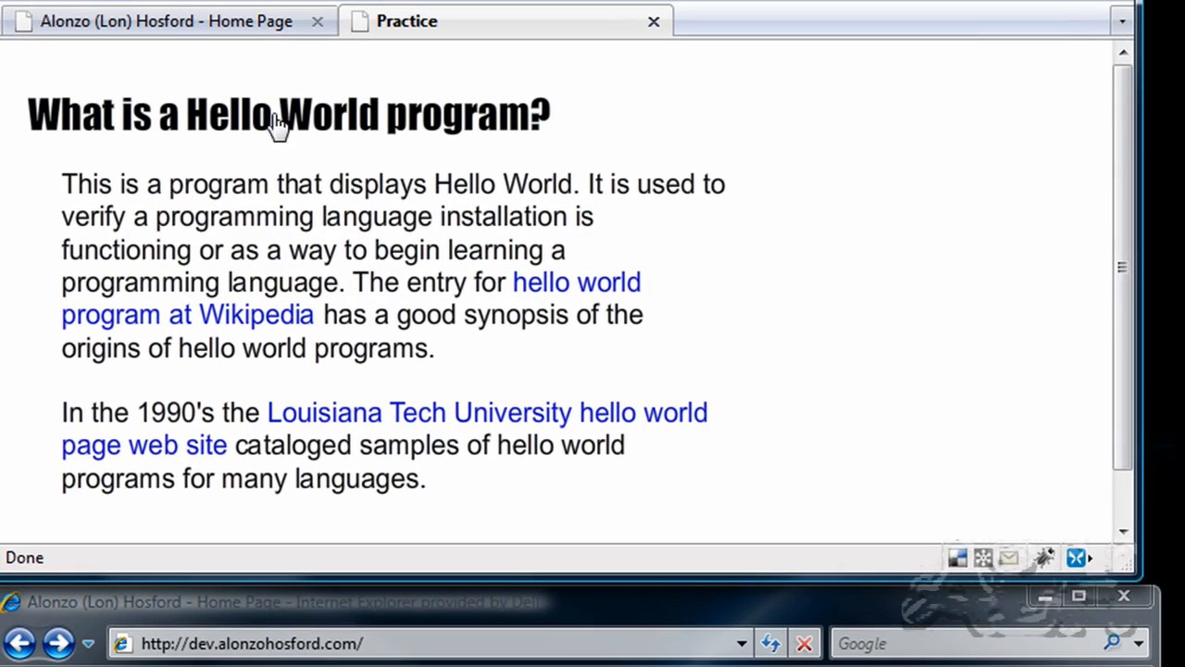
- Open the Wikipedia and Louisiana Tech links in new tabs, then return to the Practice tab
left_click(576, 281)
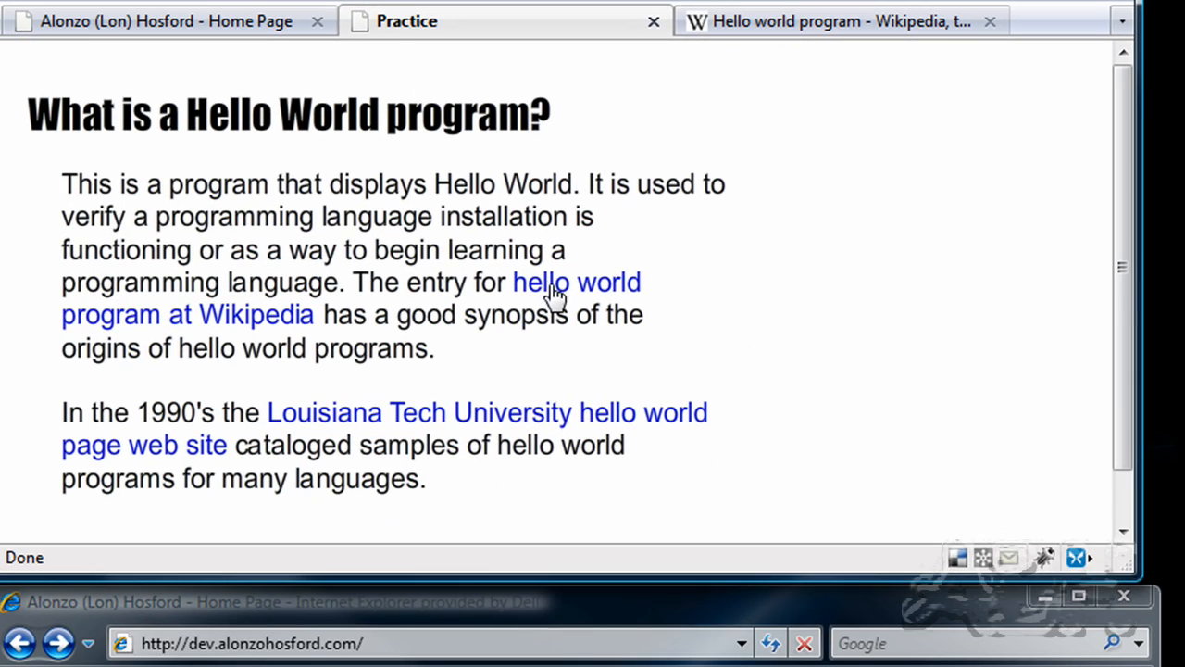
mouse_move(397, 417)
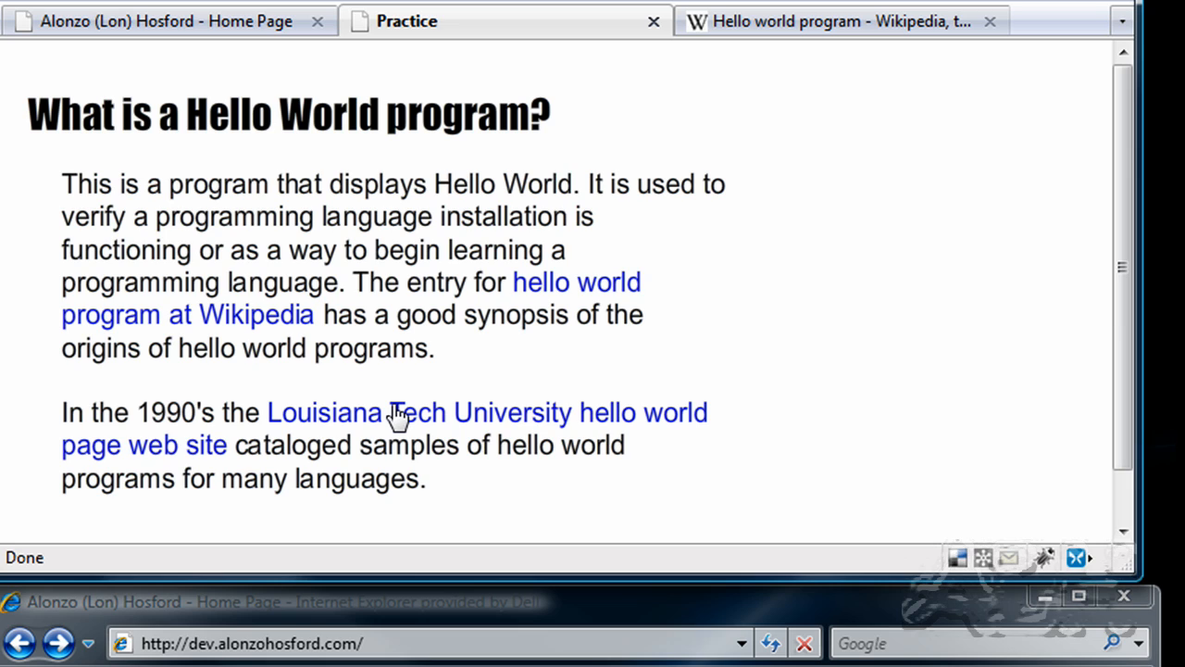
left_click(396, 411)
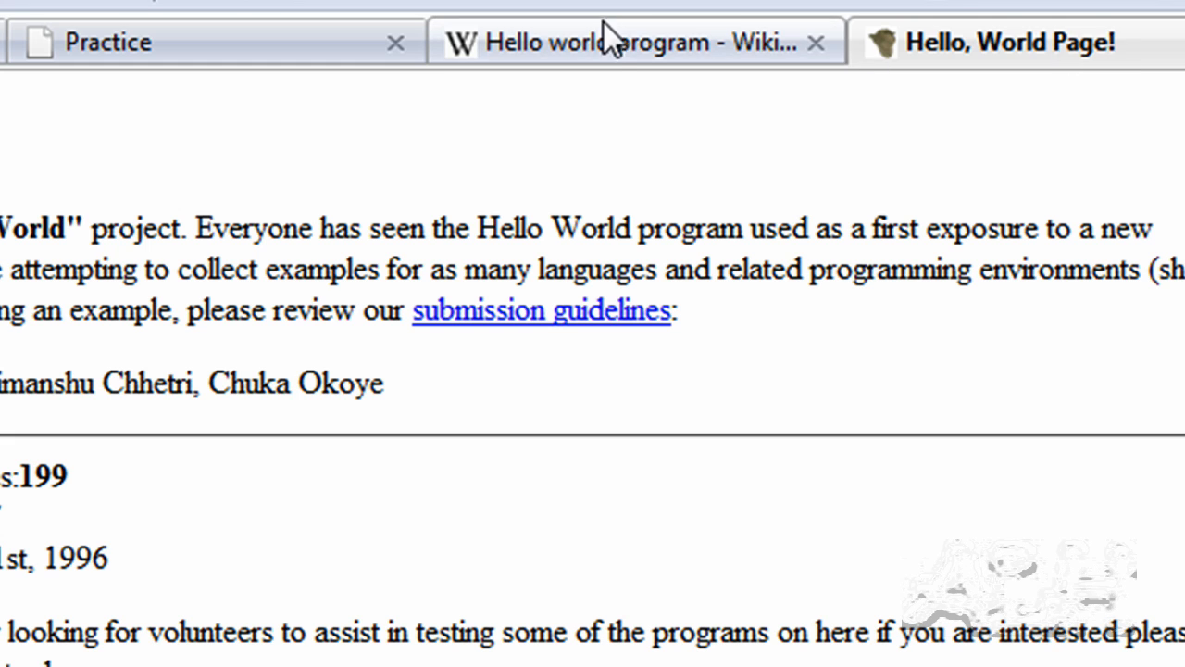
mouse_move(663, 59)
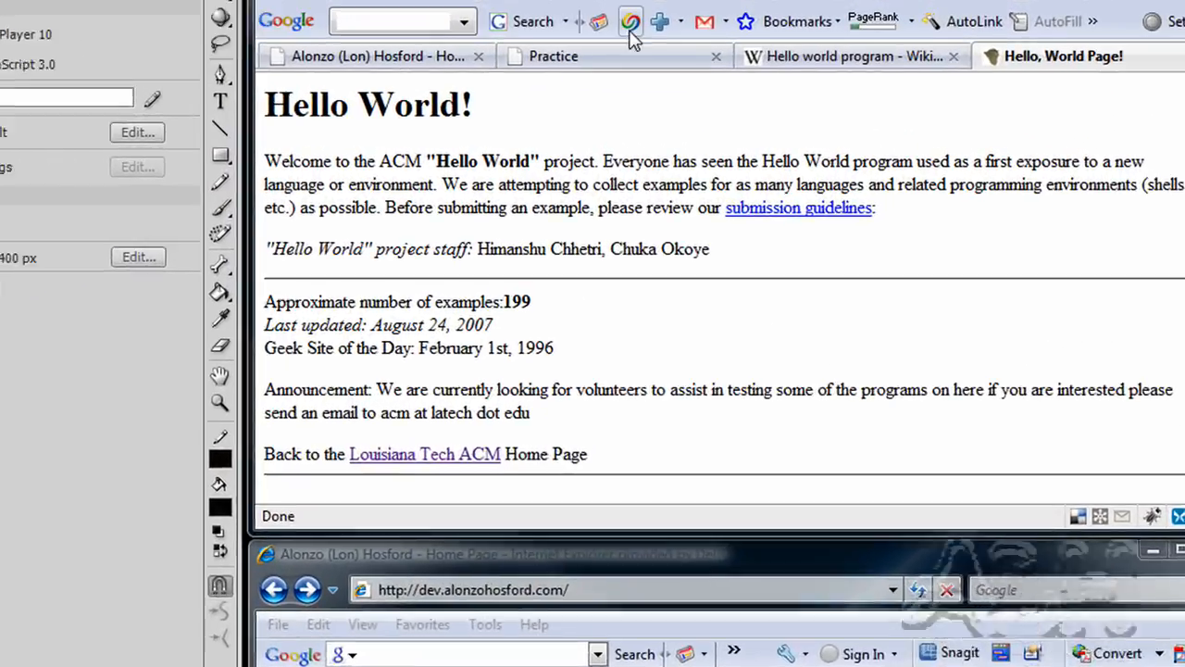
left_click(554, 56)
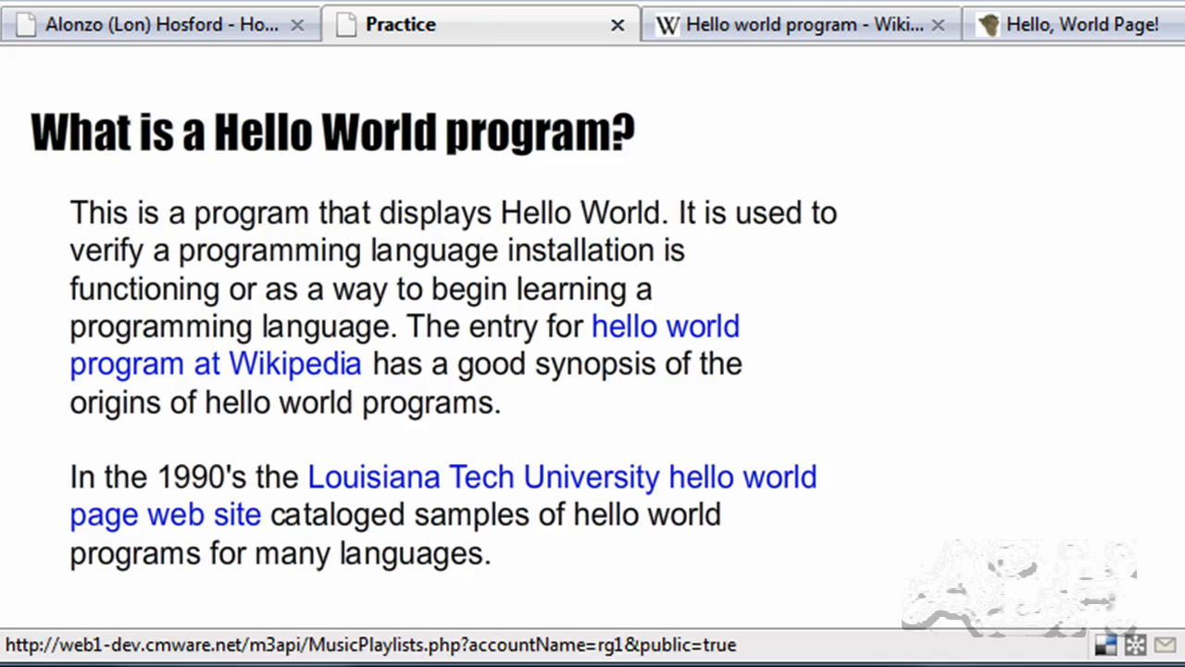
- Load Practice.html from the TextLinksInWebBrowsers folder in a new Internet Explorer tab
right_click(371, 93)
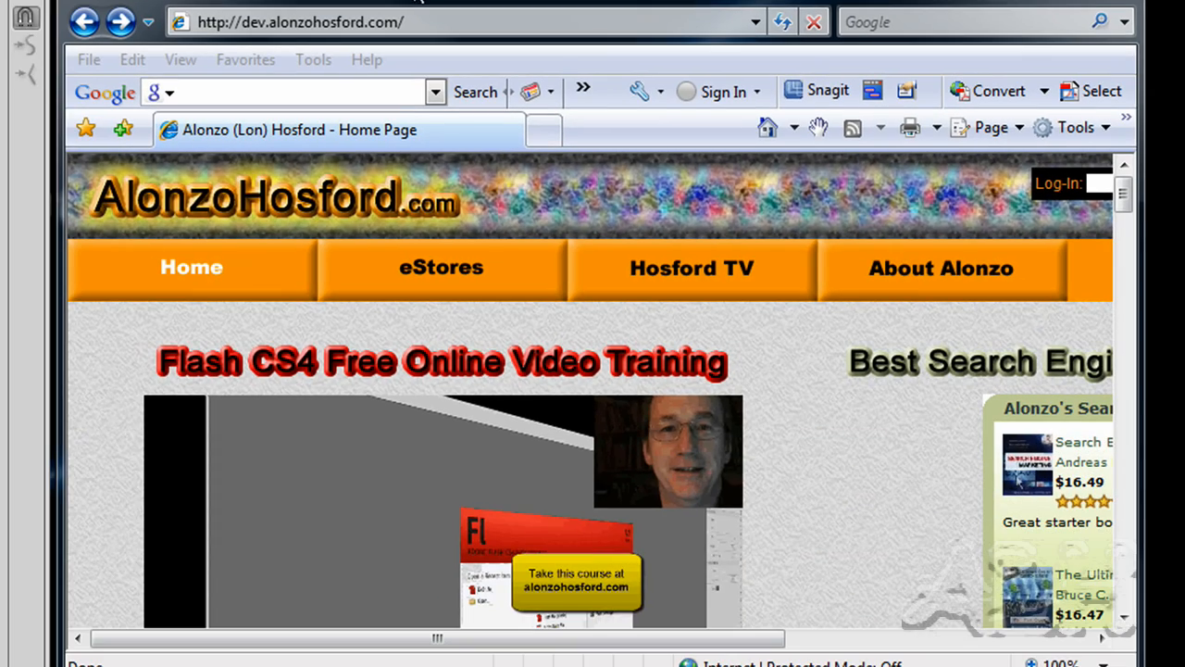
left_click(667, 130)
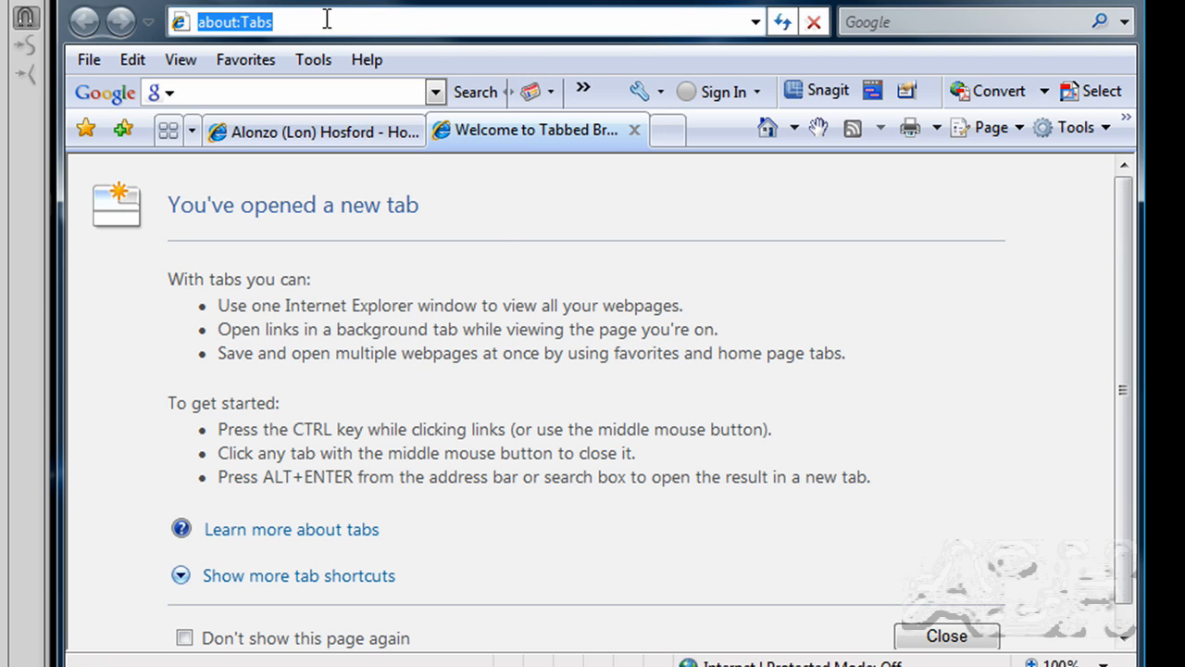
type("Administrator/Documents/alonzo_hosford/TextLinksInWebBrowsers/Practice.html")
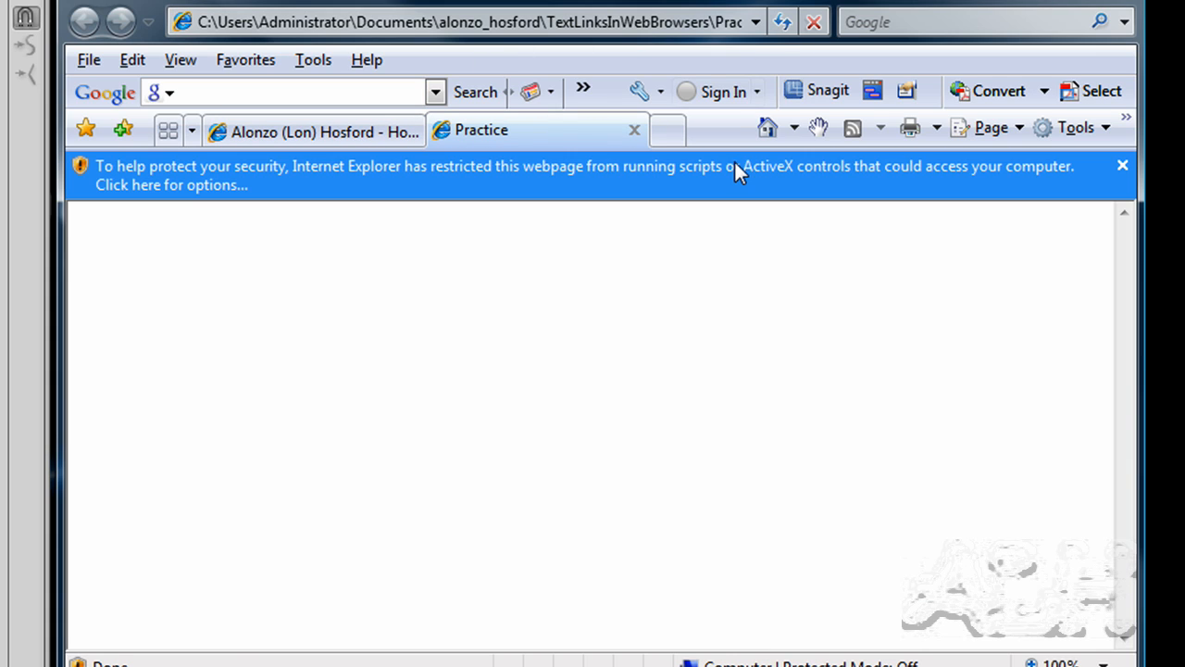
- Allow the page's blocked active content via the information bar and confirm Yes
left_click(170, 186)
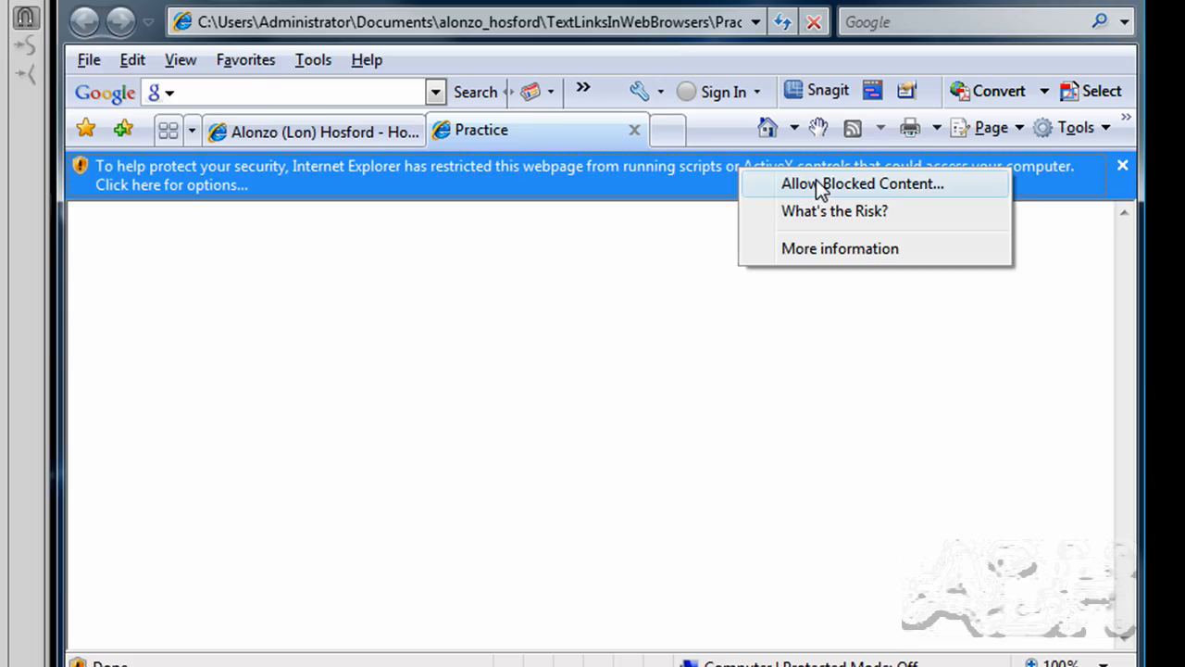
left_click(863, 184)
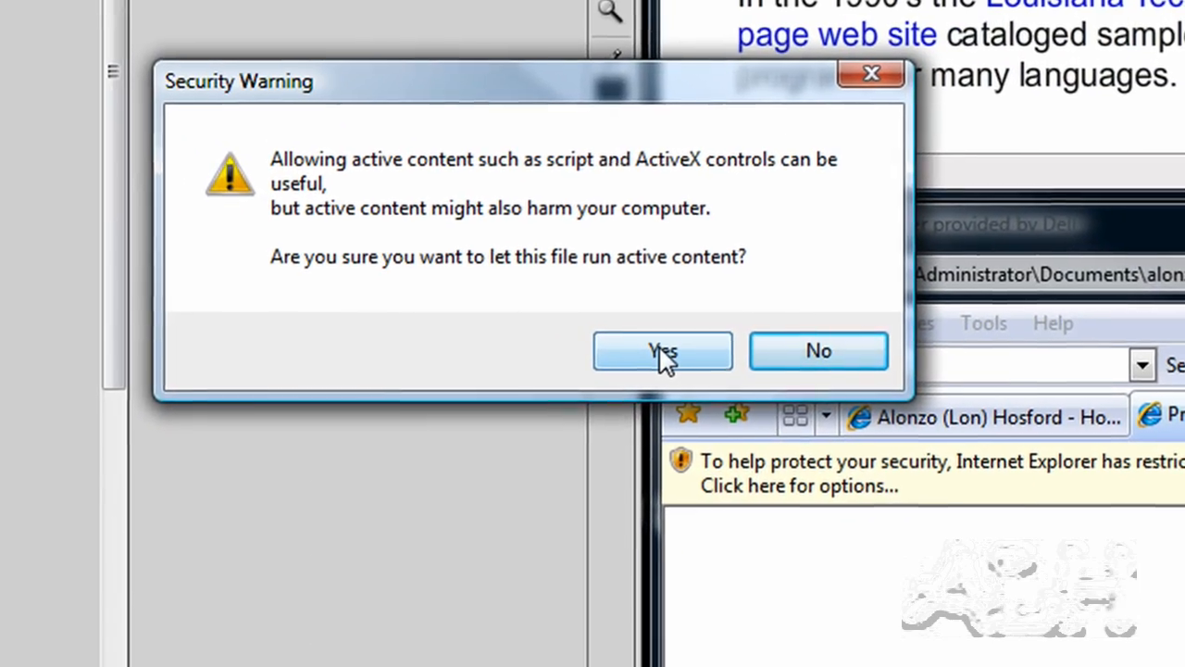
left_click(663, 350)
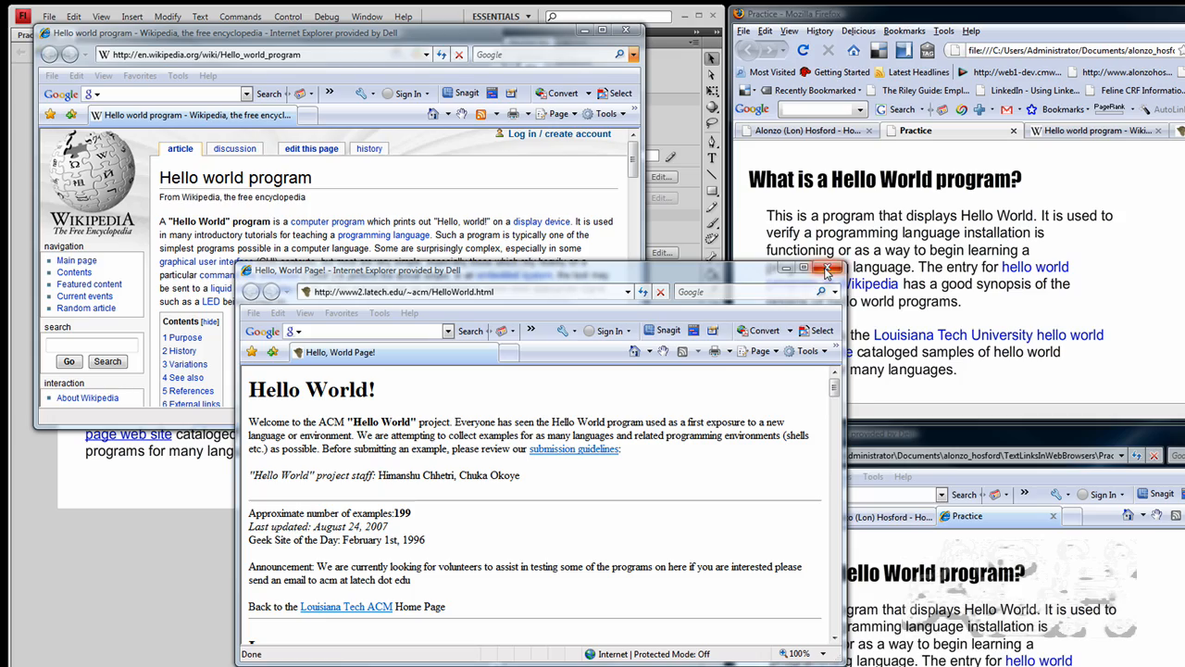
- Close the Hello World! and Wikipedia browser windows to return to the Practice document
left_click(829, 270)
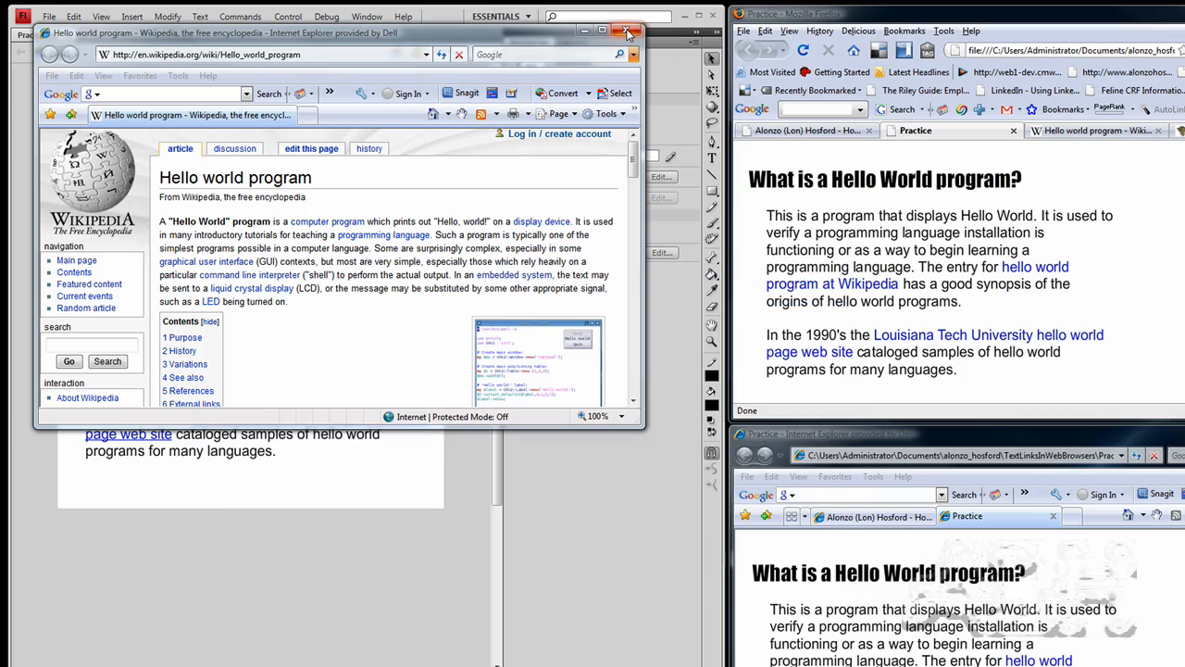
left_click(626, 32)
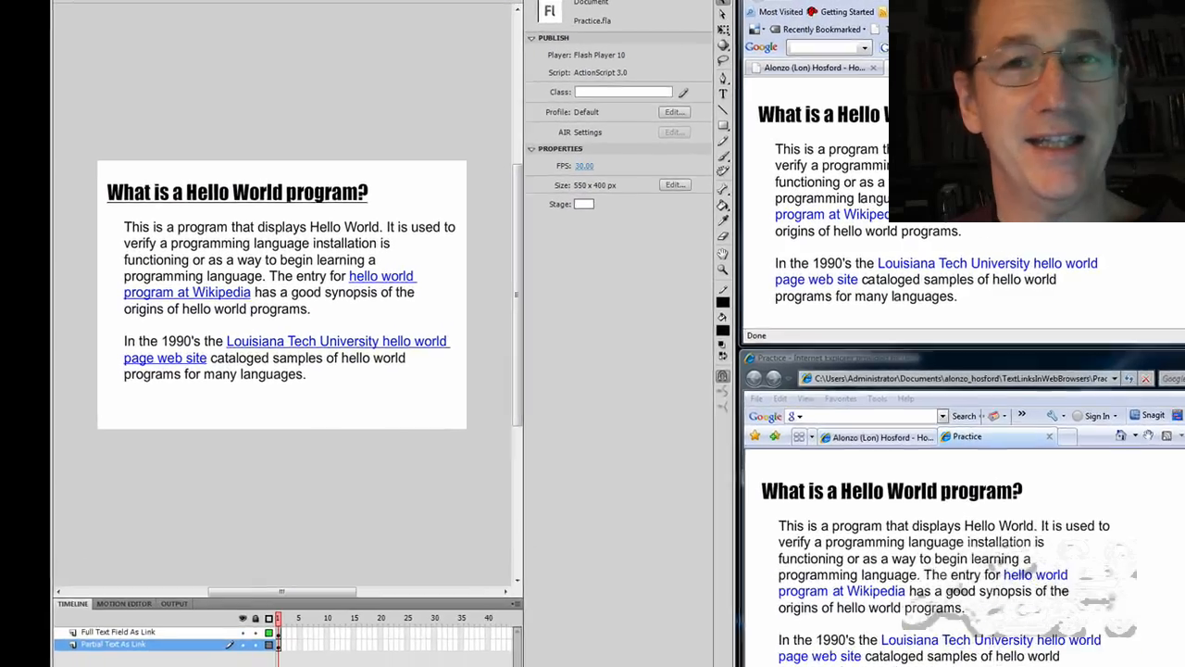